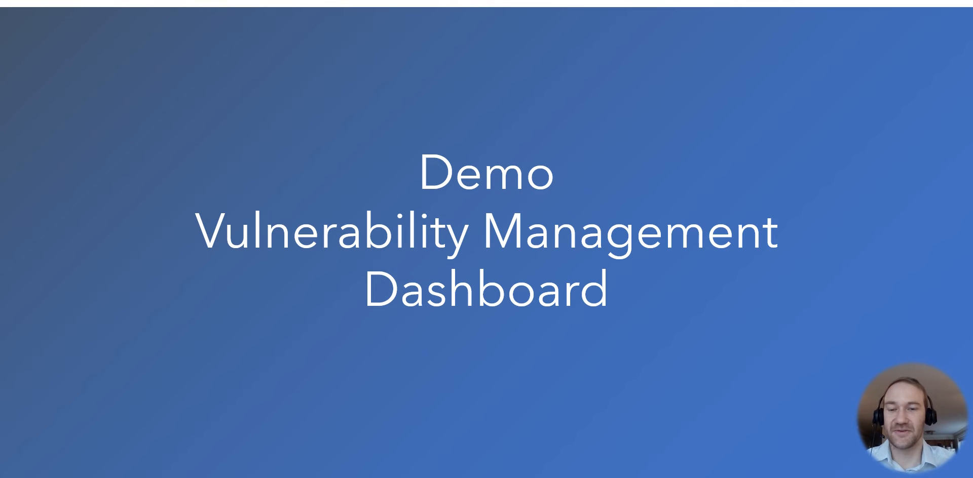
List the Scanner Module options, then scroll back to the unfiltered dashboard top with 278 vulnerabilities.
key(alt+tab)
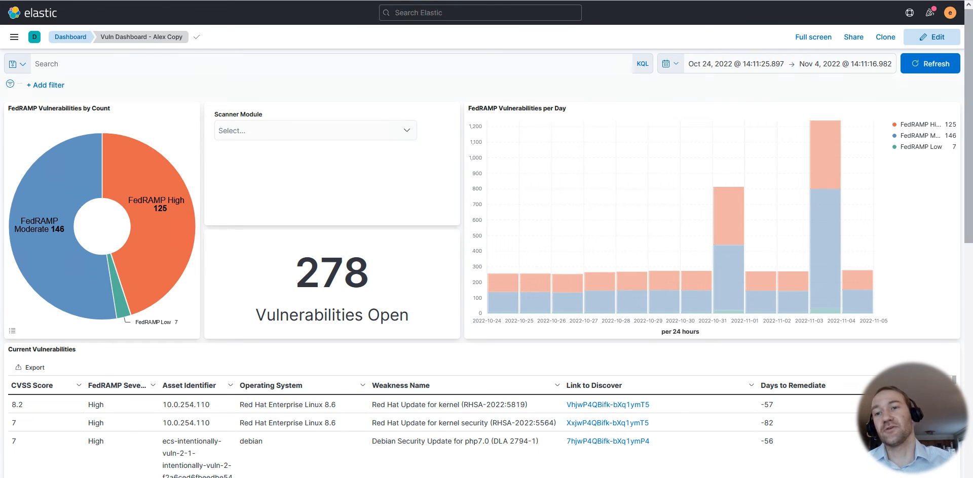
mouse_move(119, 180)
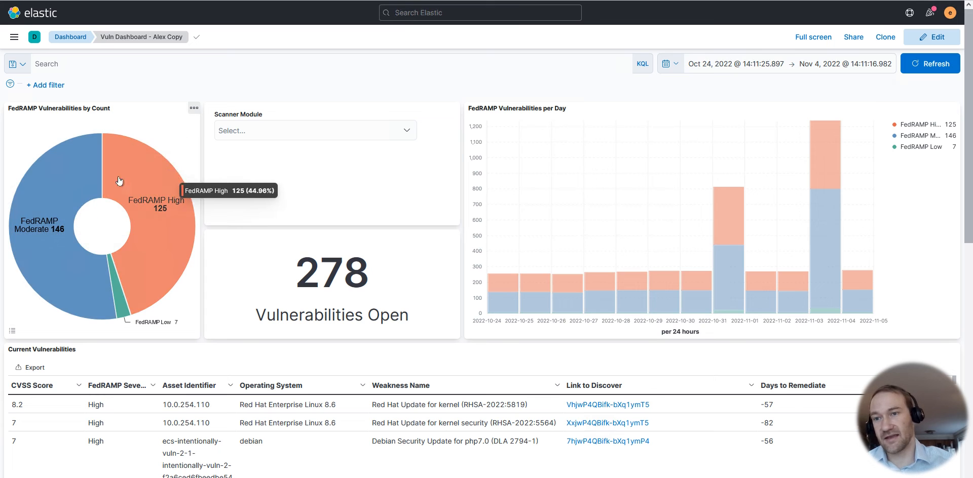
mouse_move(146, 179)
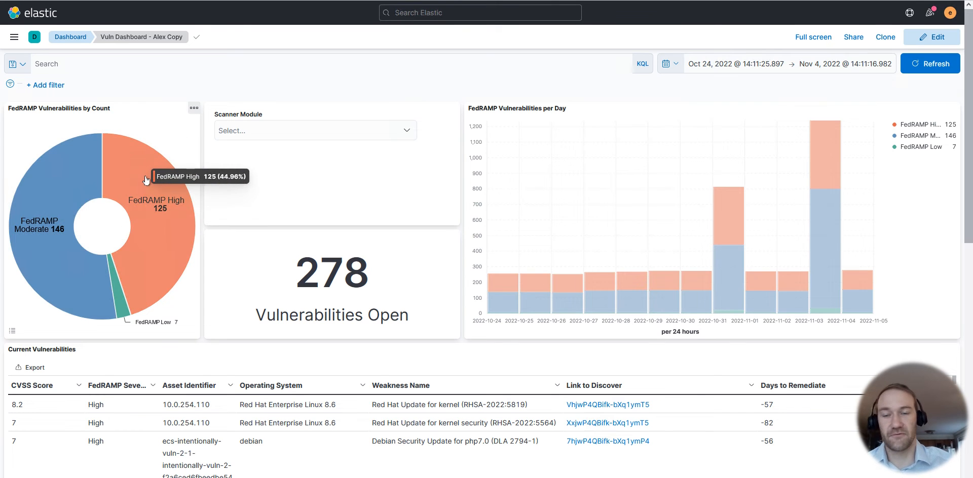
mouse_move(302, 246)
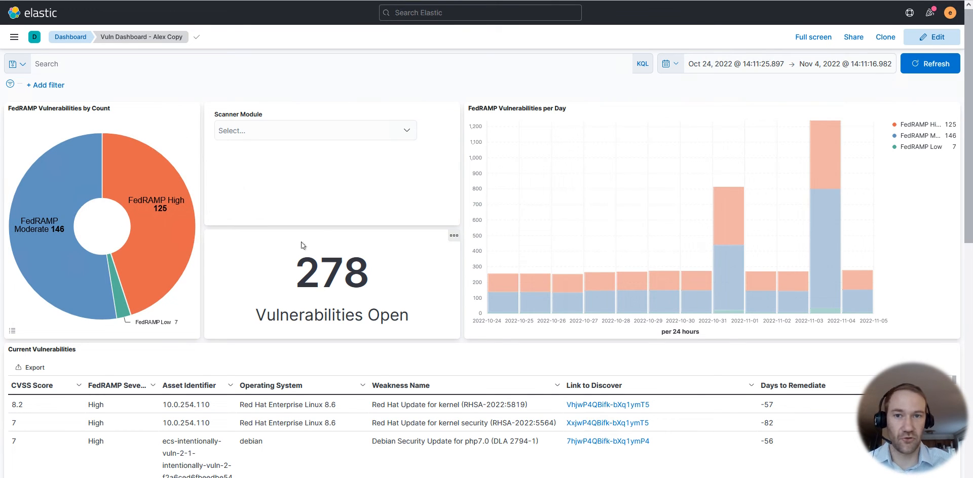
click(313, 130)
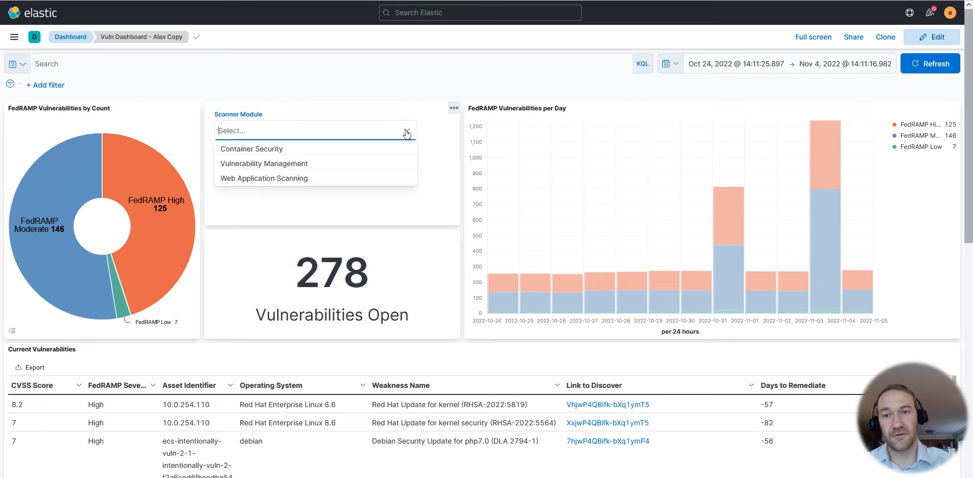
mouse_move(251, 149)
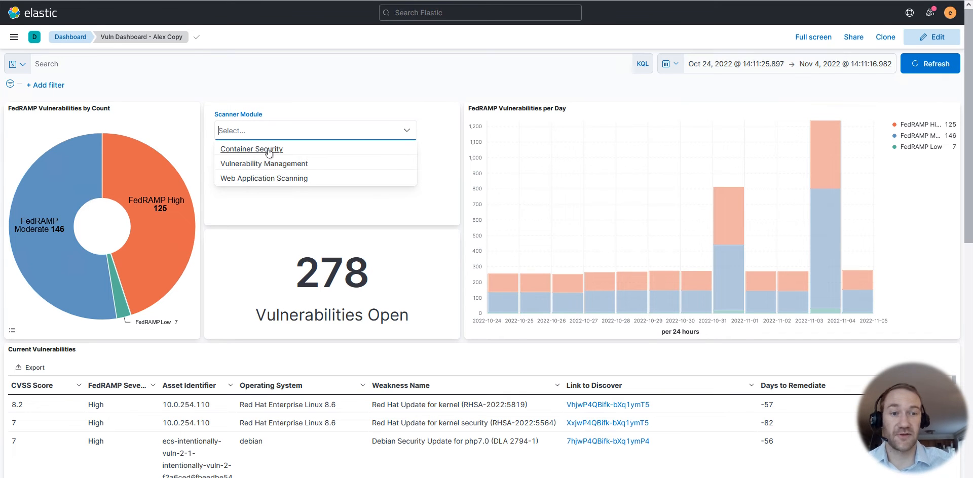
mouse_move(263, 178)
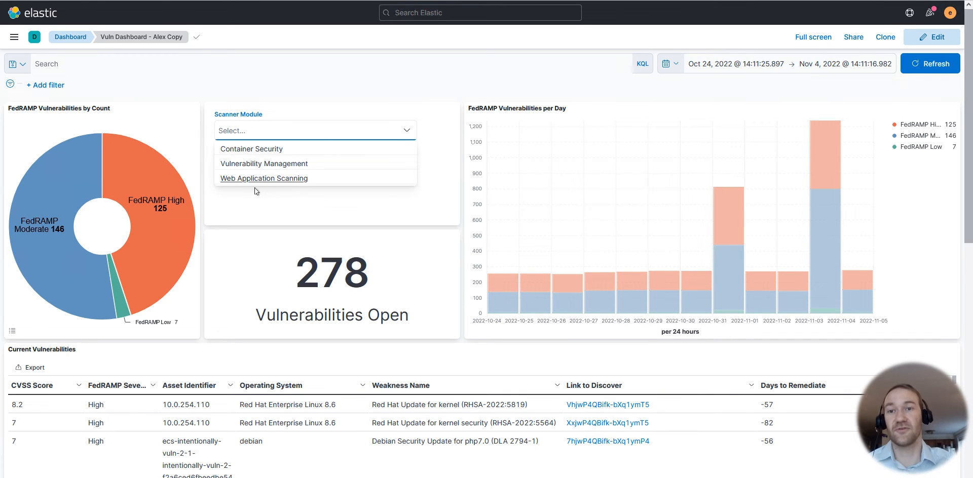
mouse_move(435, 71)
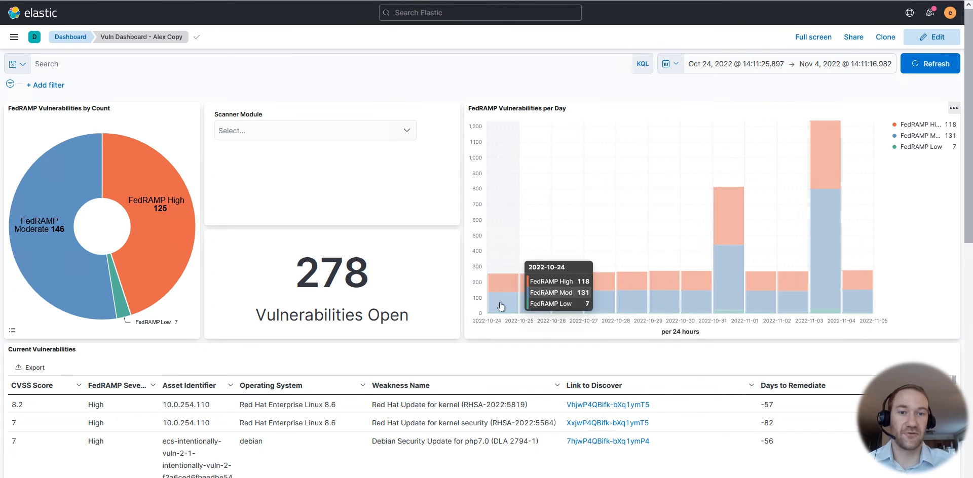
mouse_move(582, 288)
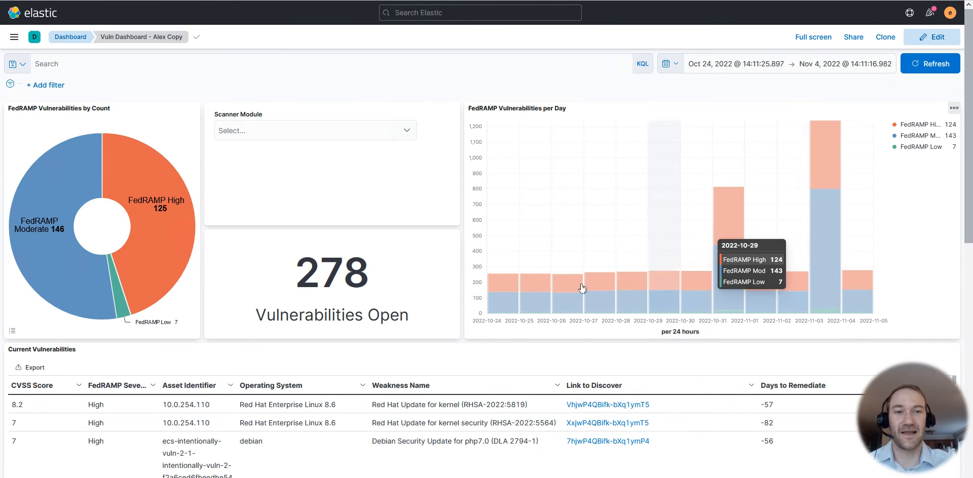
mouse_move(800, 215)
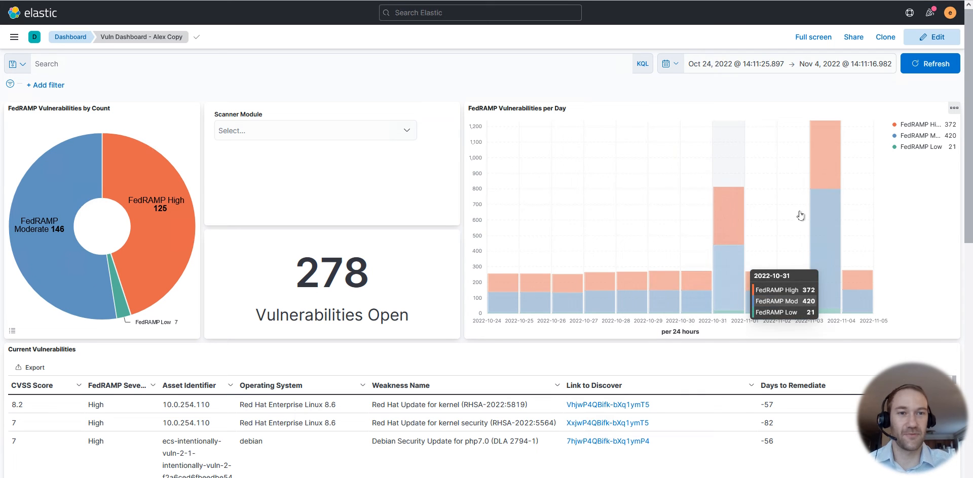
mouse_move(908, 297)
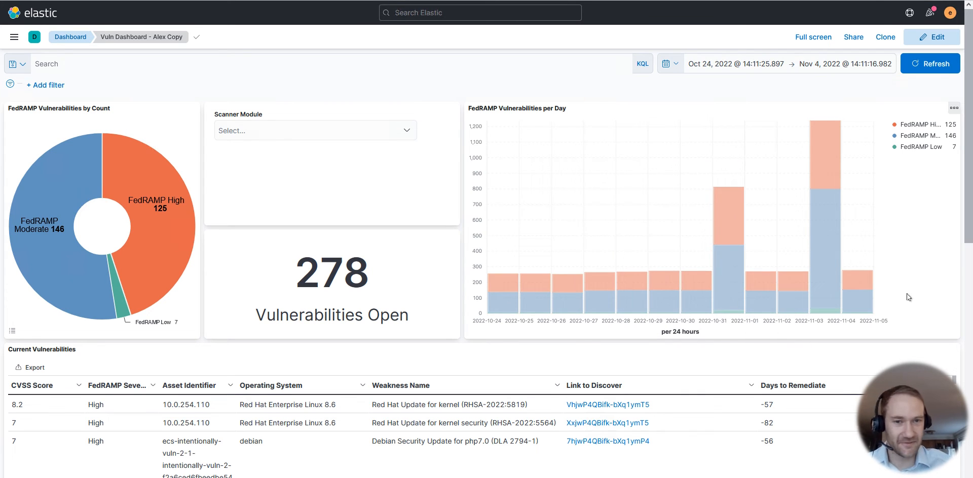
mouse_move(552, 336)
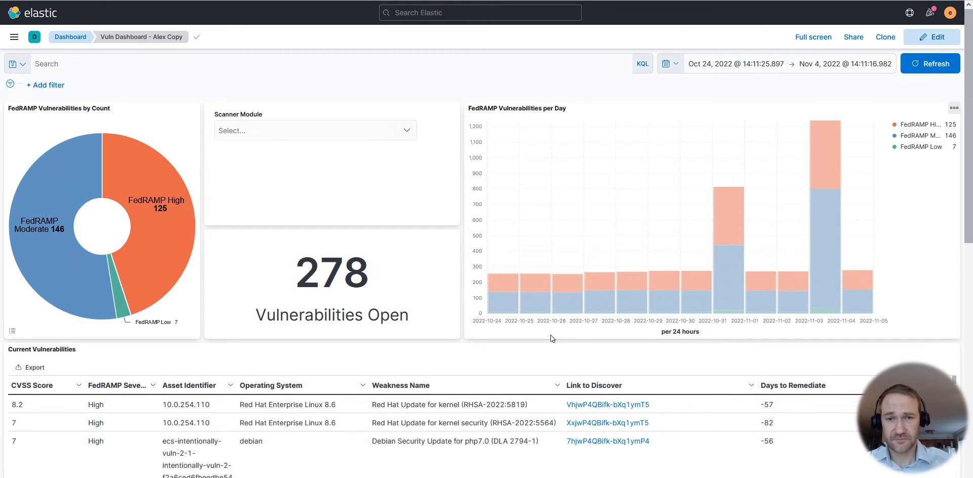
scroll(down, 3)
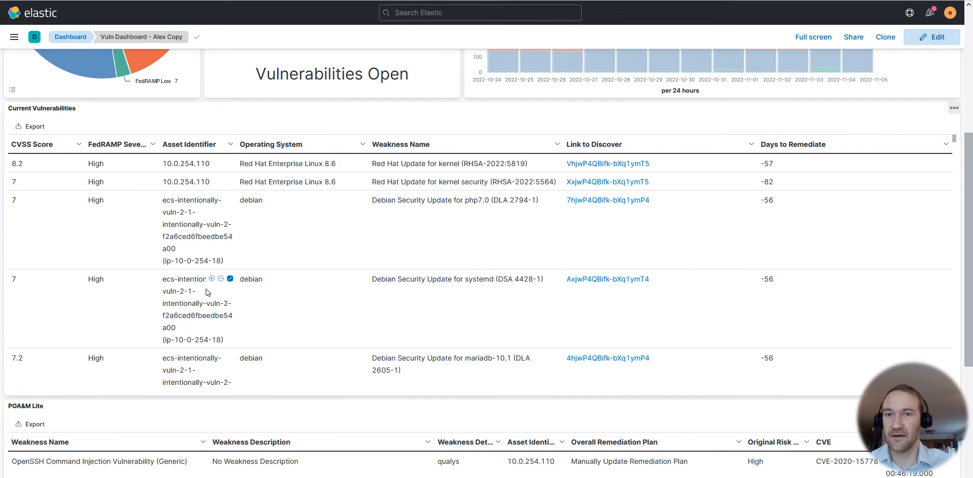
mouse_move(136, 121)
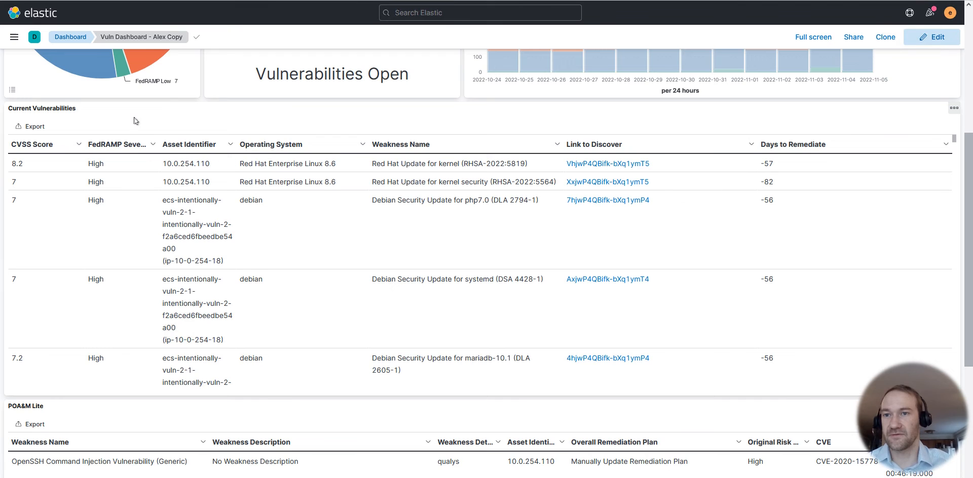
scroll(down, 3)
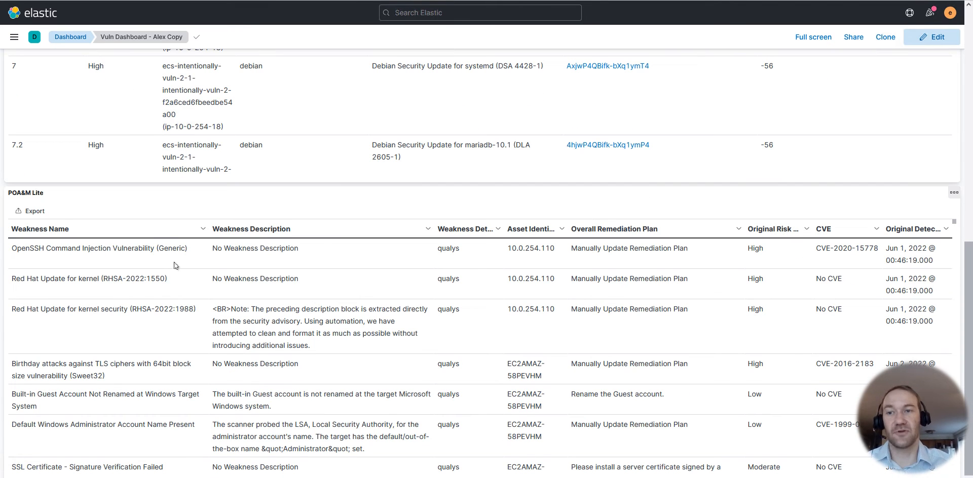
mouse_move(166, 230)
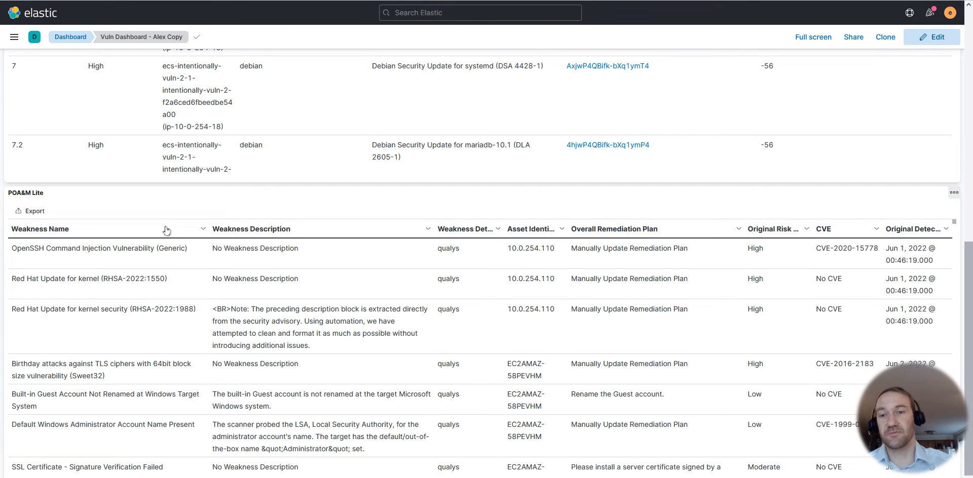
mouse_move(133, 224)
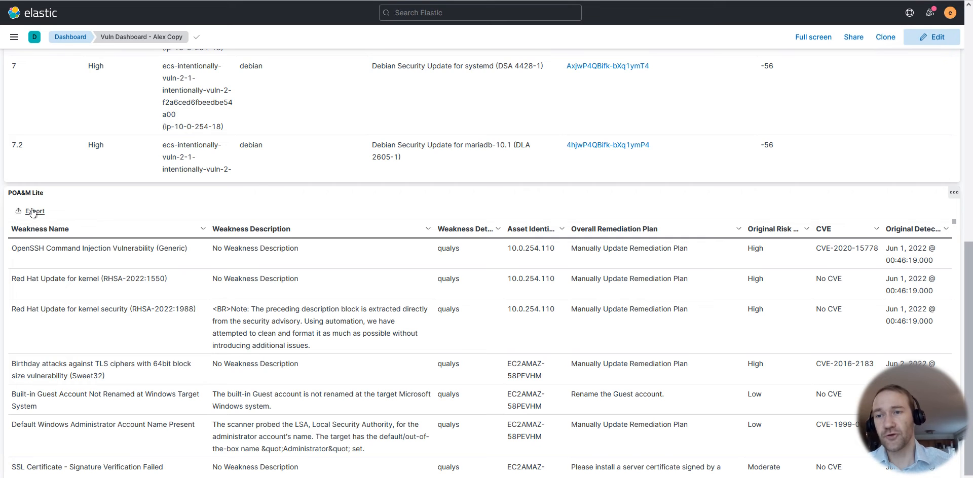
click(33, 211)
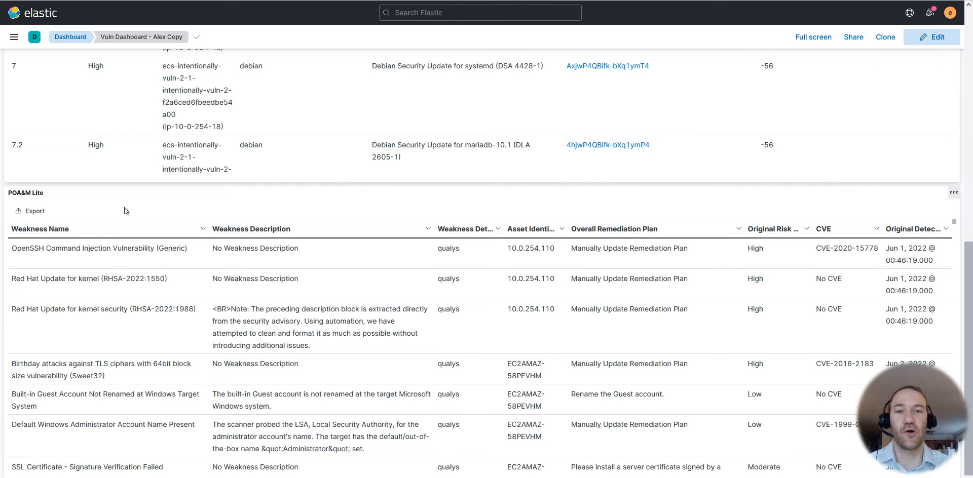
scroll(down, 3)
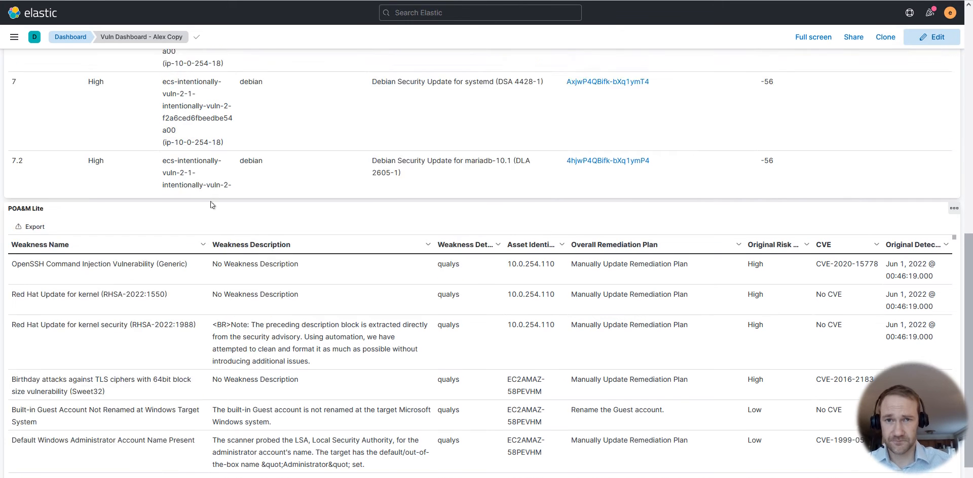
scroll(up, 3)
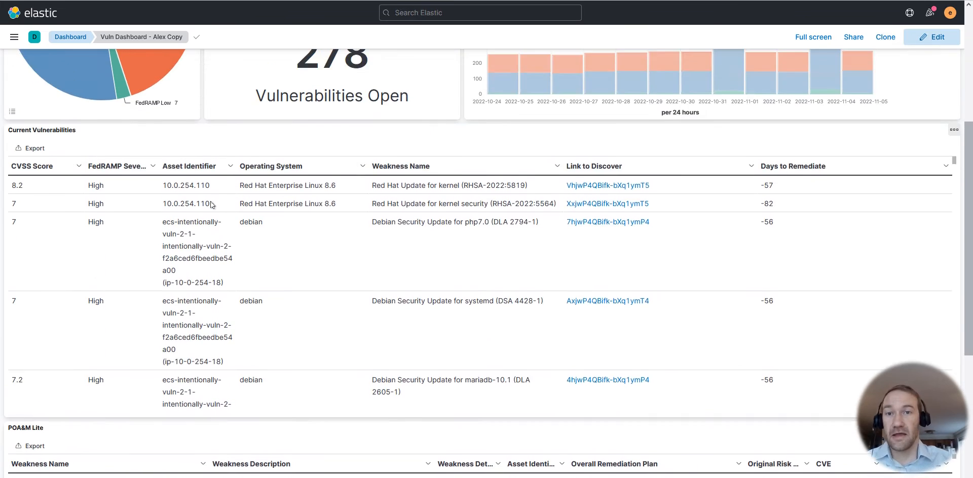
scroll(up, 3)
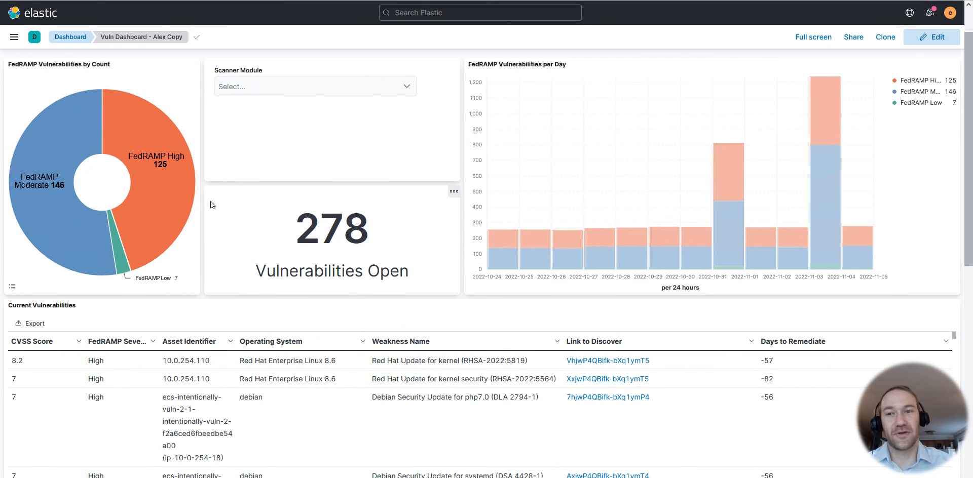
mouse_move(243, 165)
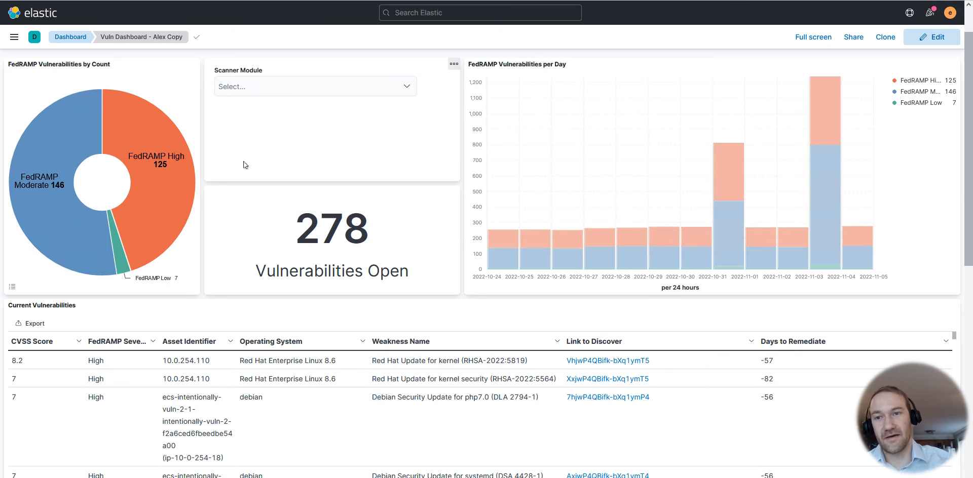
mouse_move(157, 189)
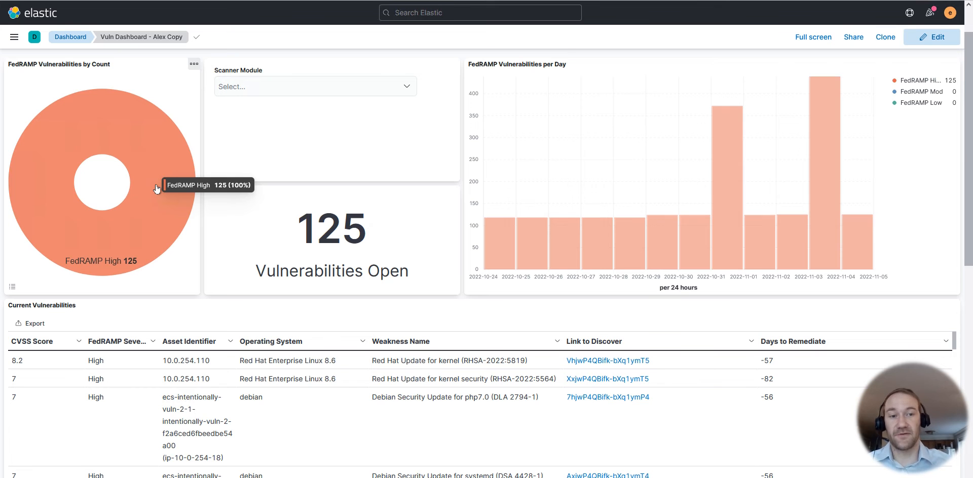
mouse_move(114, 303)
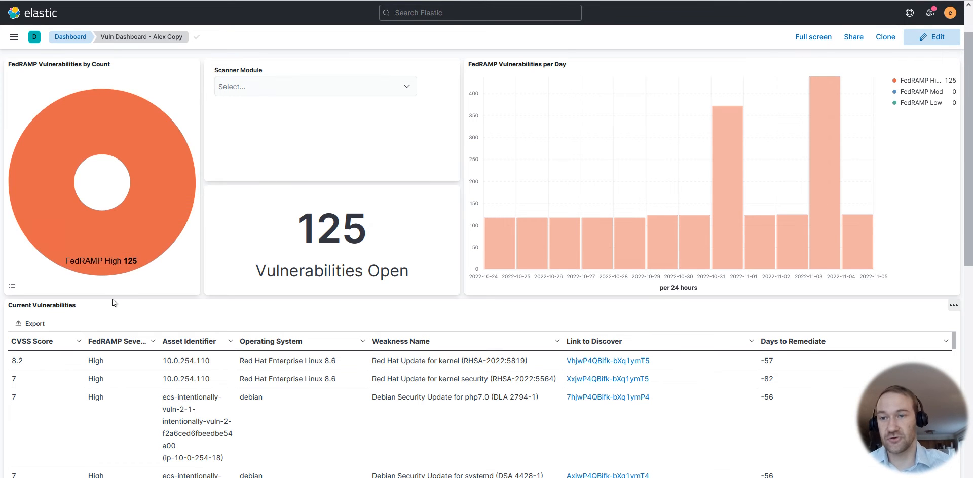
mouse_move(97, 278)
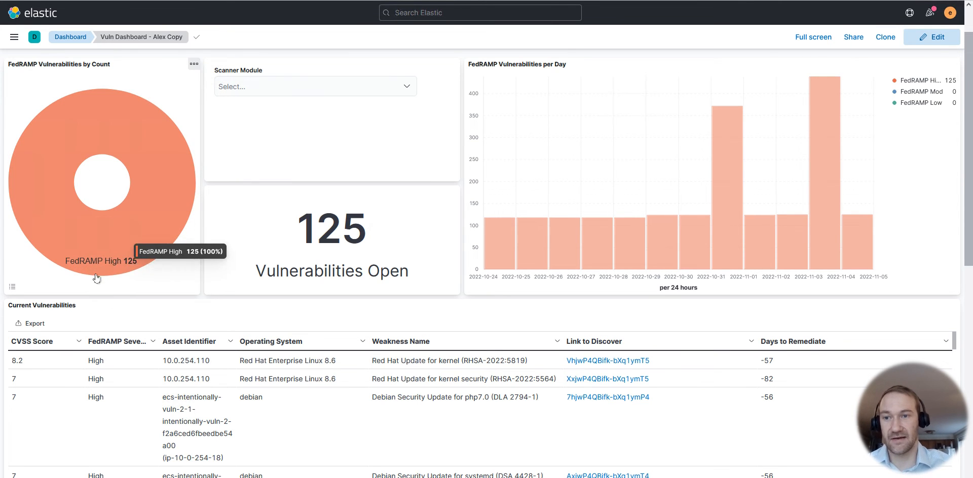
mouse_move(403, 93)
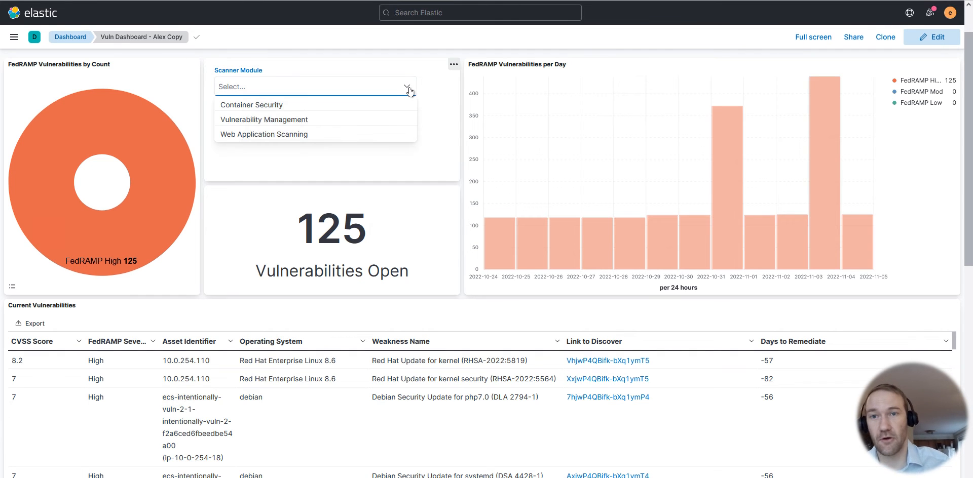
mouse_move(251, 105)
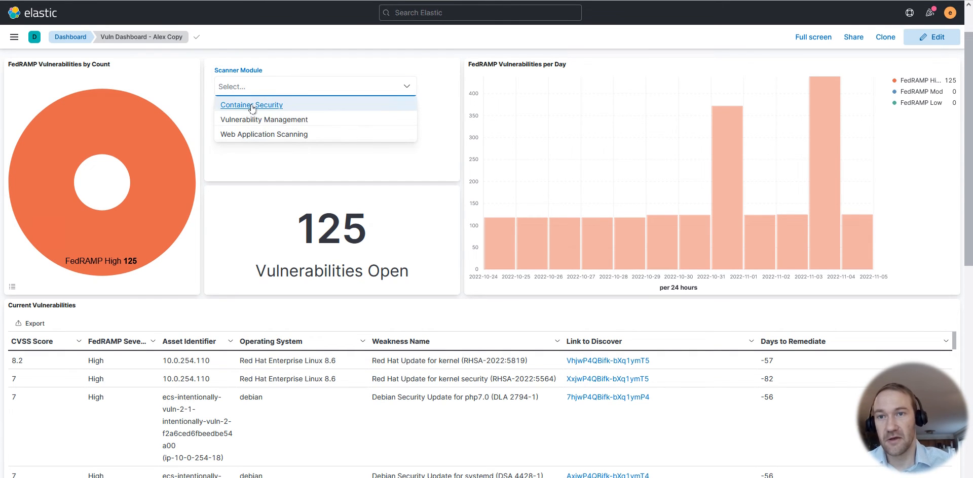
Filter to the Container Security scanner module, then add a filter for the mariadb-10.1 weakness.
click(251, 105)
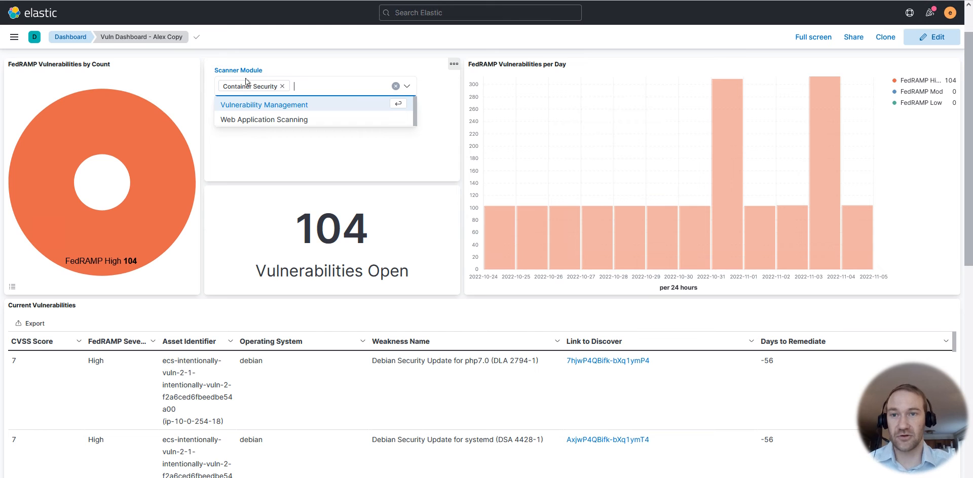
click(433, 127)
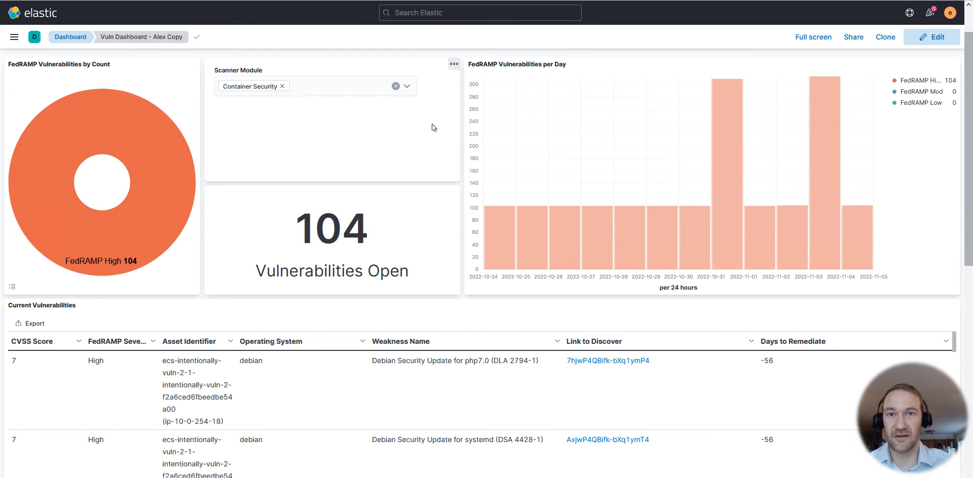
mouse_move(708, 176)
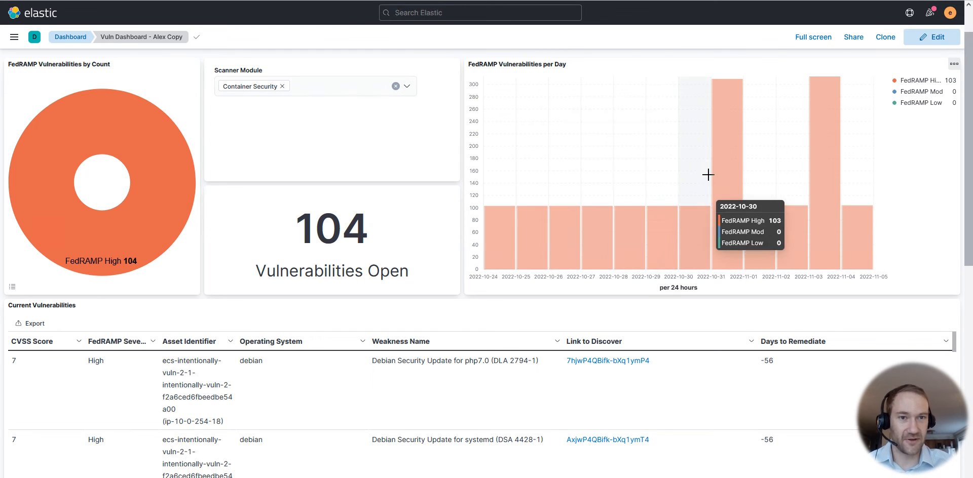
mouse_move(487, 268)
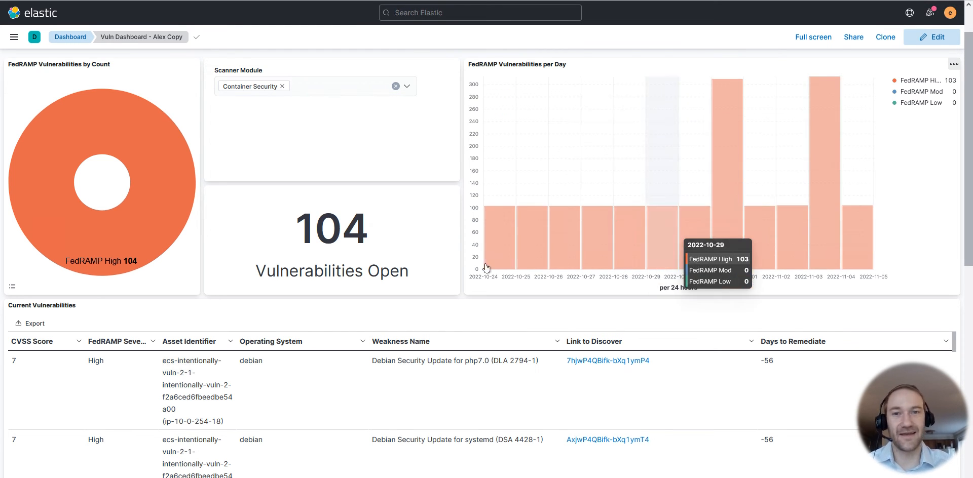
scroll(down, 3)
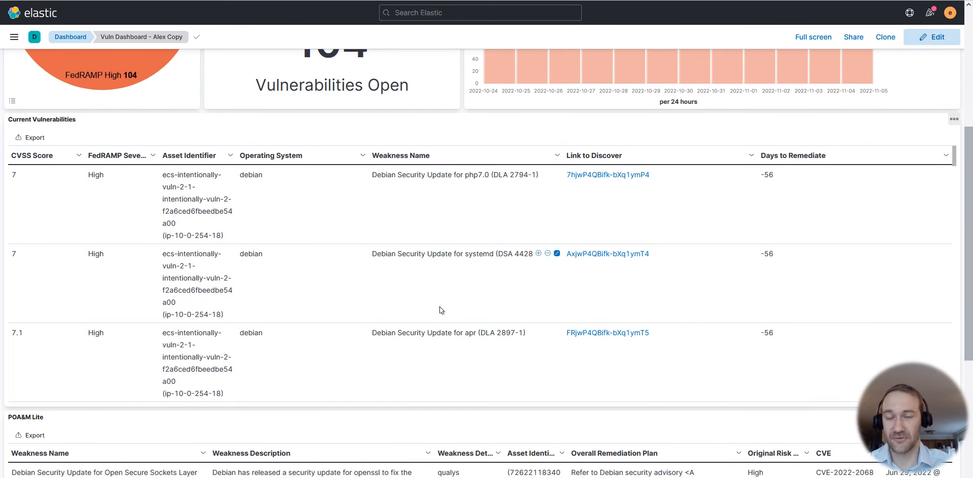
scroll(down, 3)
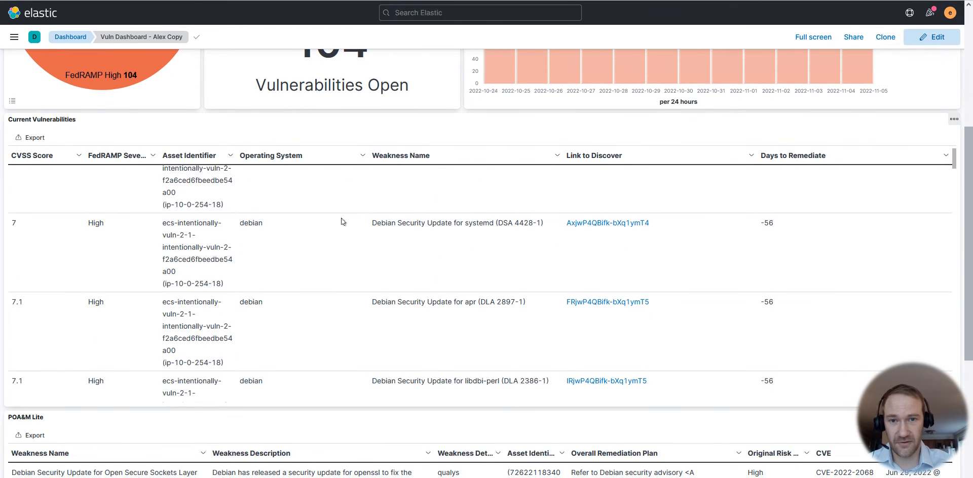
scroll(down, 3)
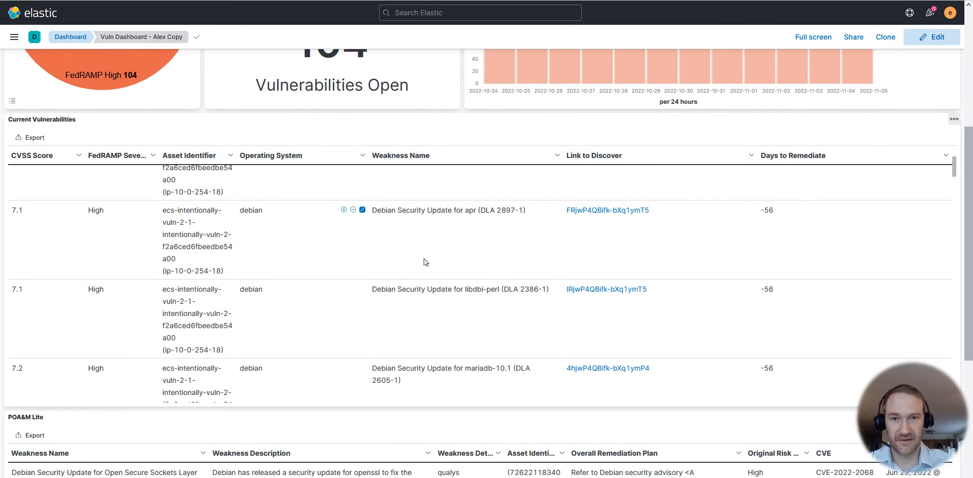
mouse_move(445, 282)
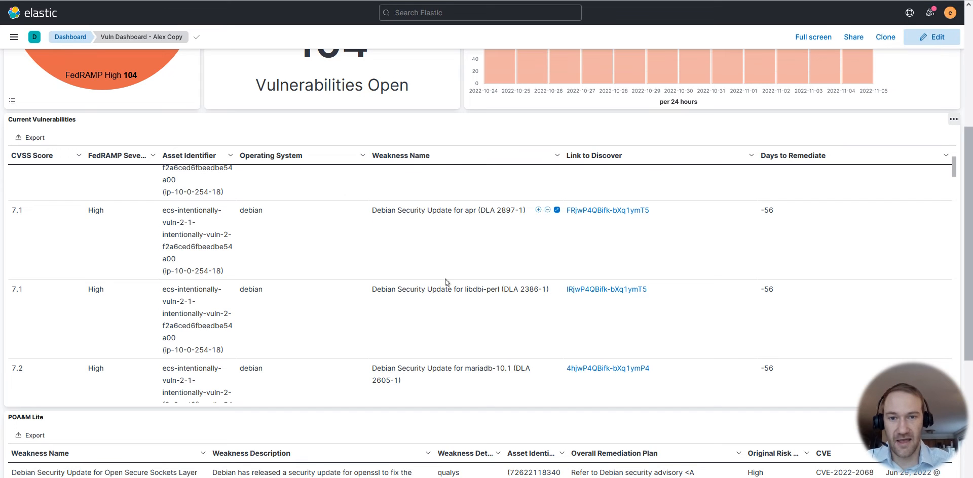
mouse_move(536, 372)
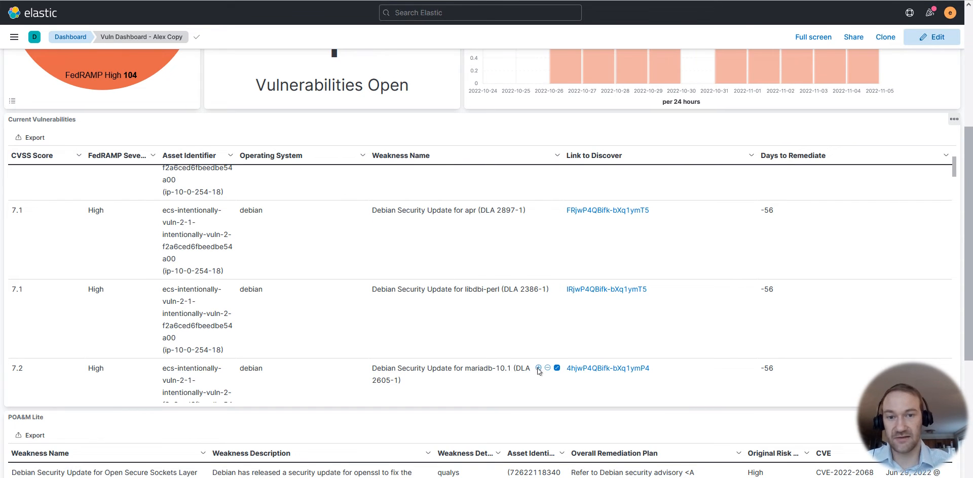
click(538, 368)
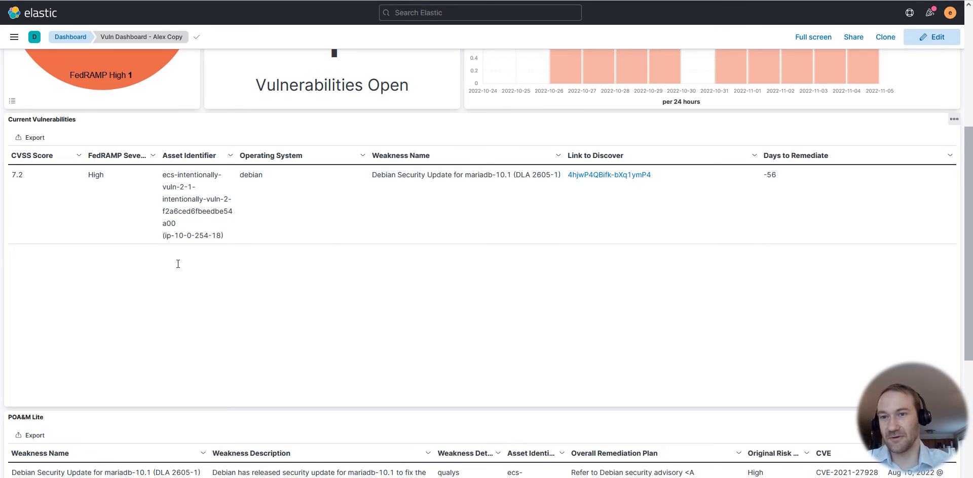
mouse_move(179, 232)
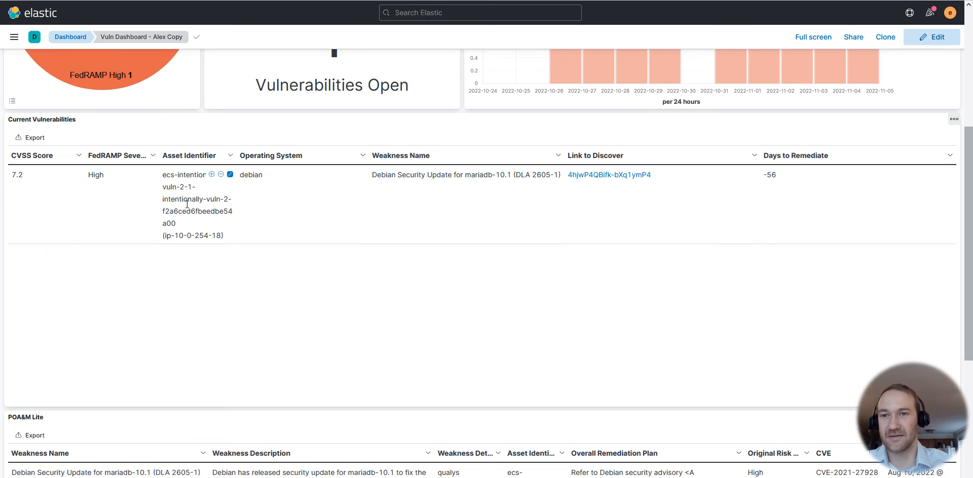
mouse_move(474, 261)
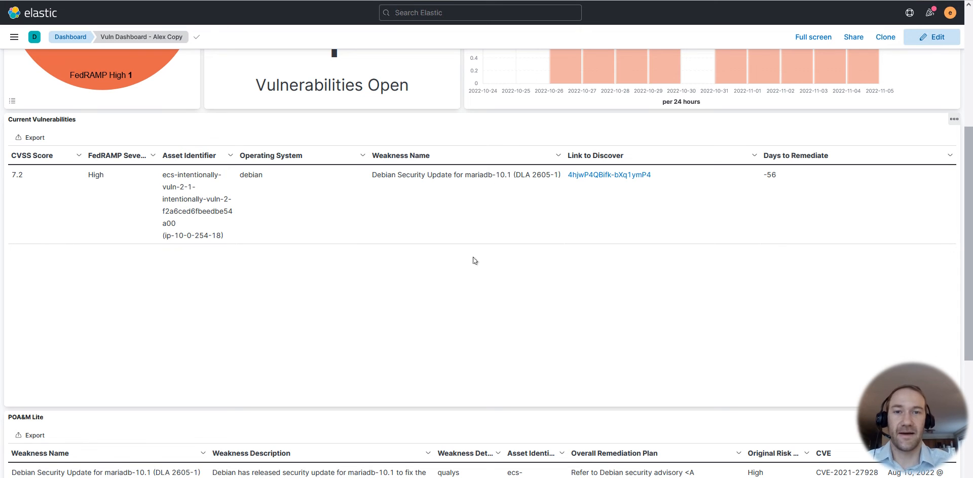
mouse_move(470, 251)
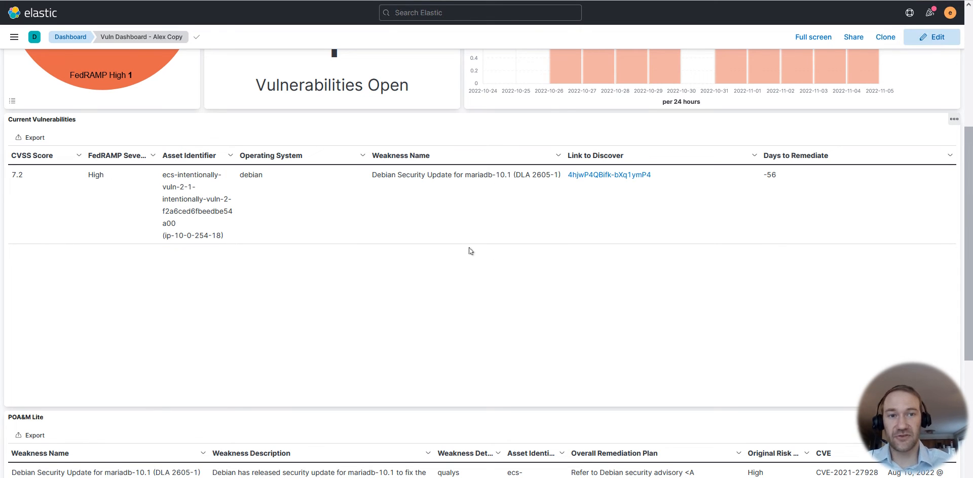
scroll(down, 3)
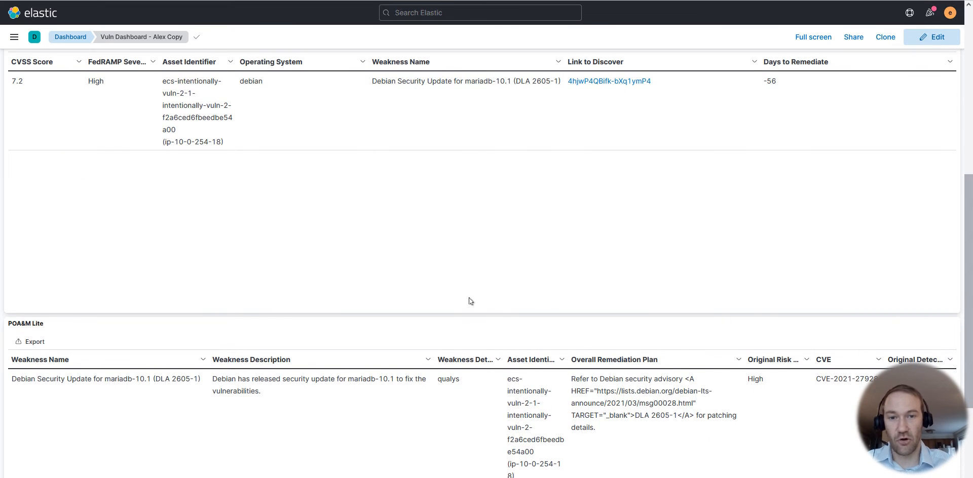
Scroll to the POA&M Lite entry showing CVE-2021-27928 detected August 10, 2022.
scroll(down, 3)
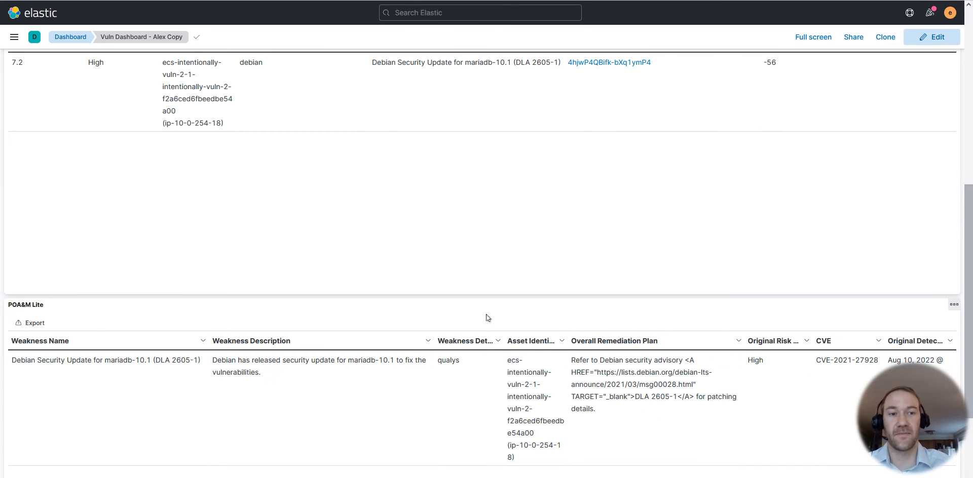
mouse_move(434, 255)
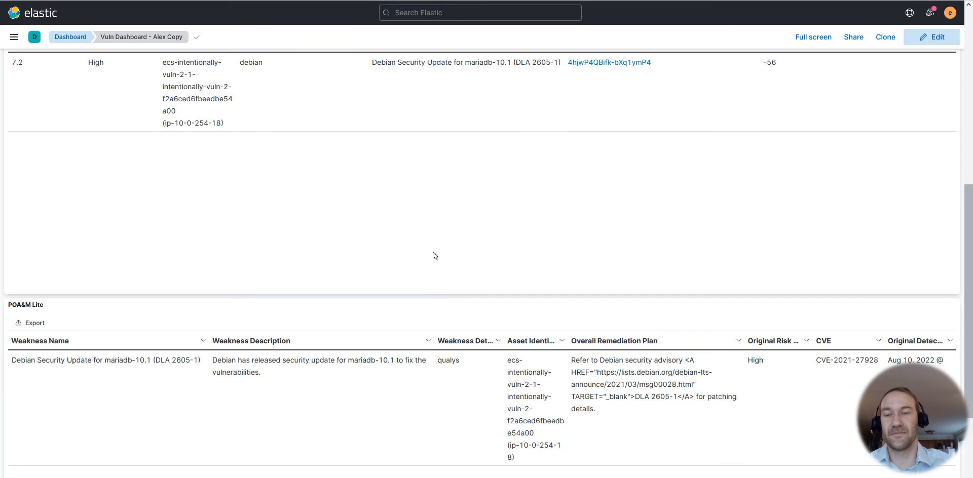
scroll(up, 3)
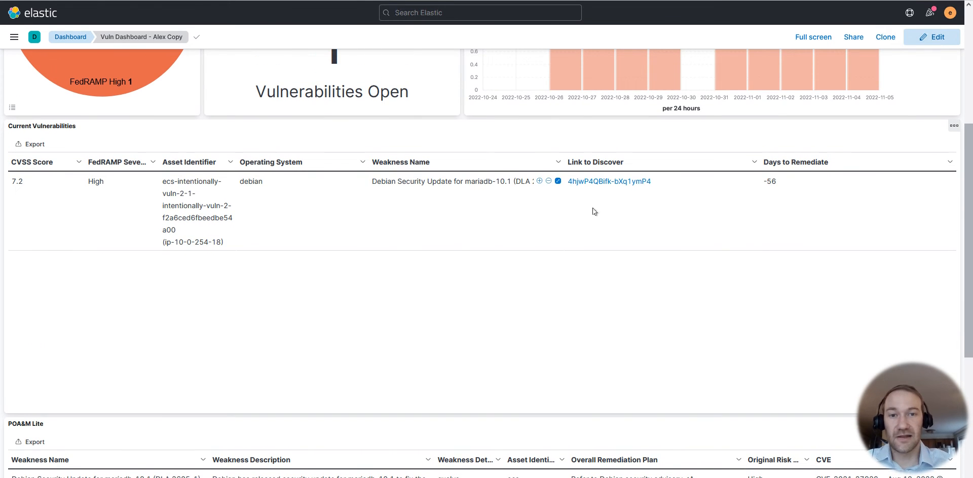
mouse_move(616, 188)
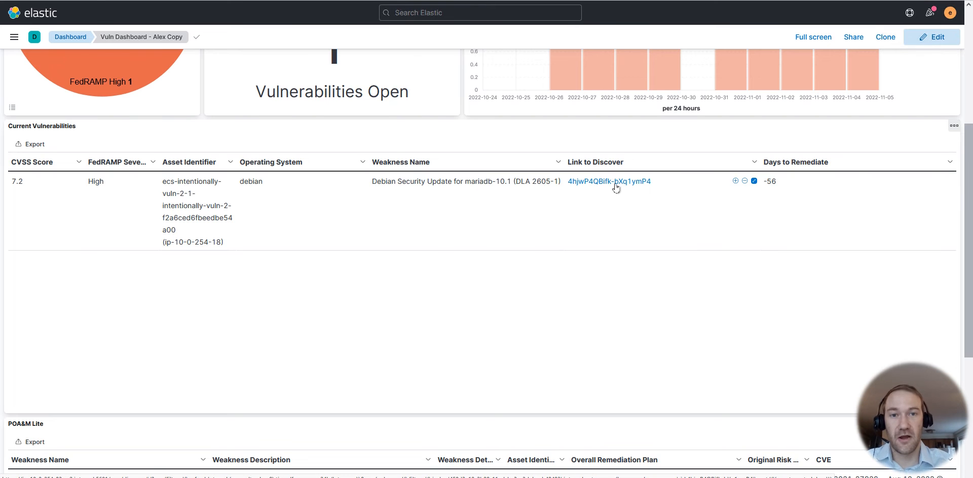
mouse_move(613, 188)
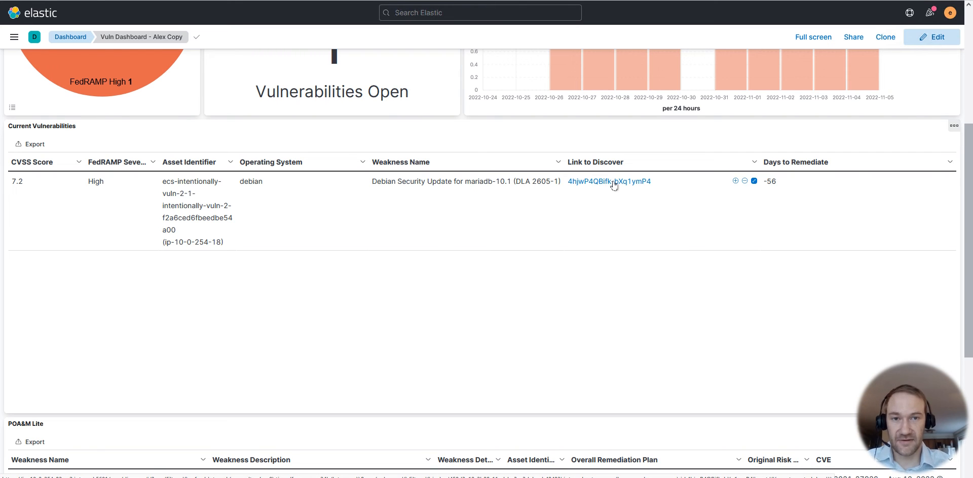
Open the mariadb-10.1 finding's Link to Discover ID from Current Vulnerabilities.
click(608, 181)
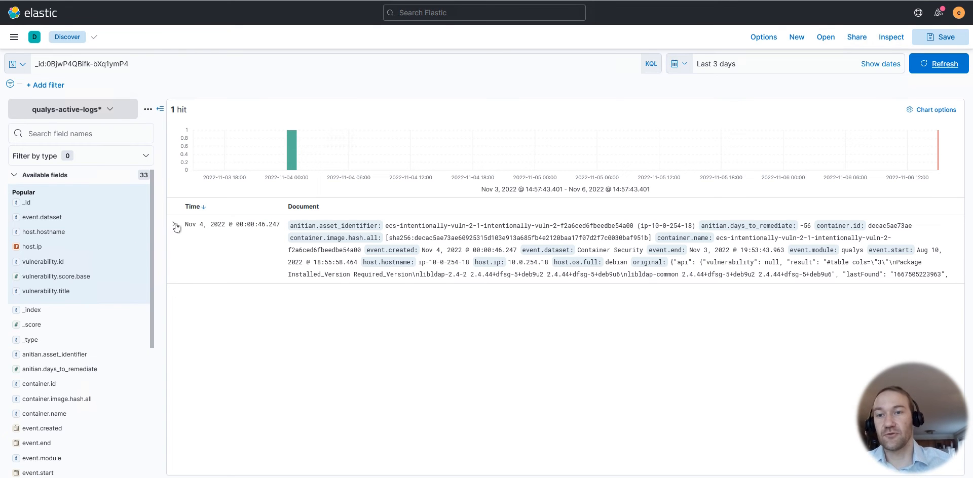
click(175, 225)
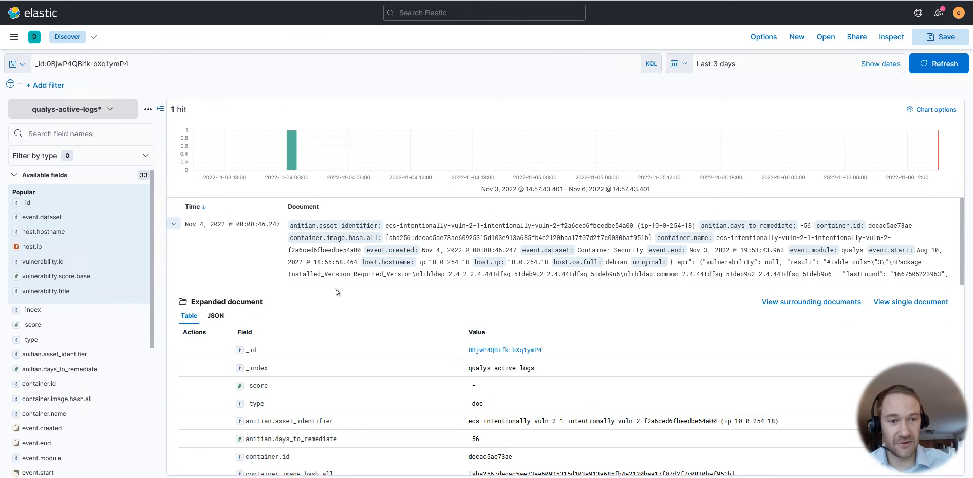
scroll(down, 3)
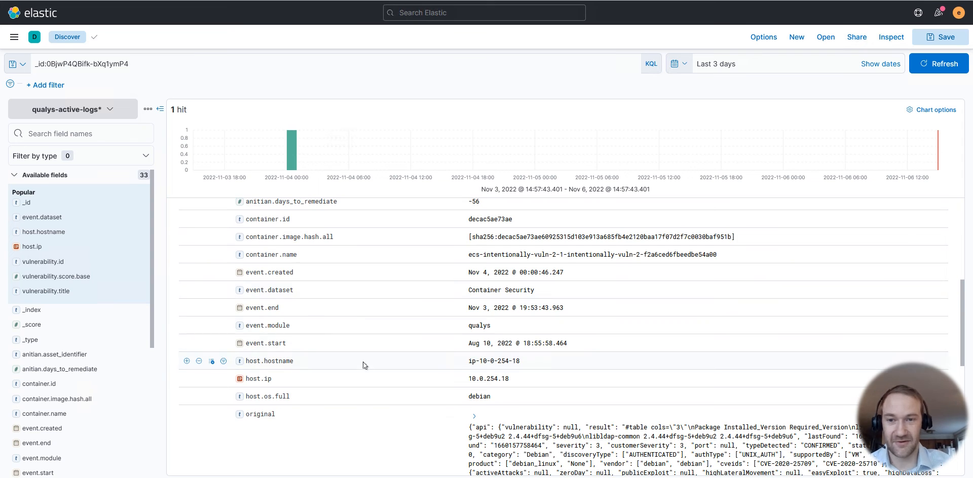
scroll(down, 3)
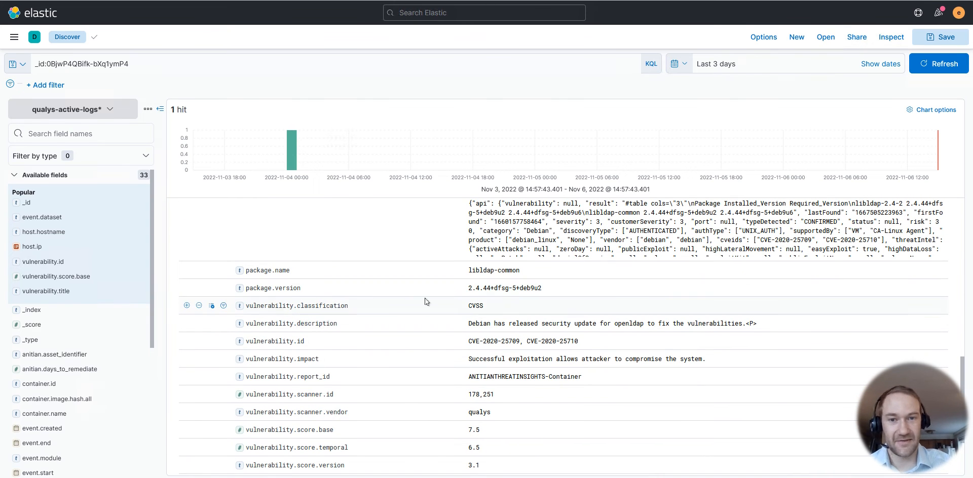
mouse_move(454, 377)
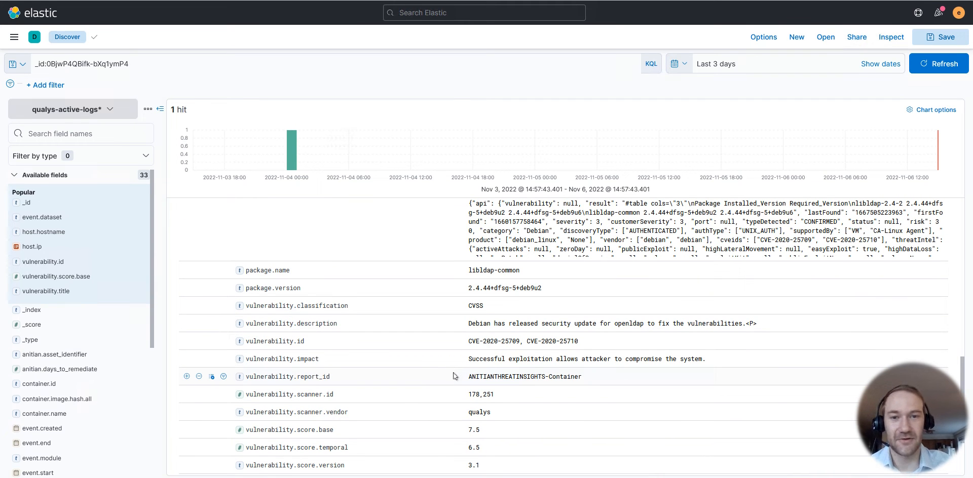
scroll(down, 3)
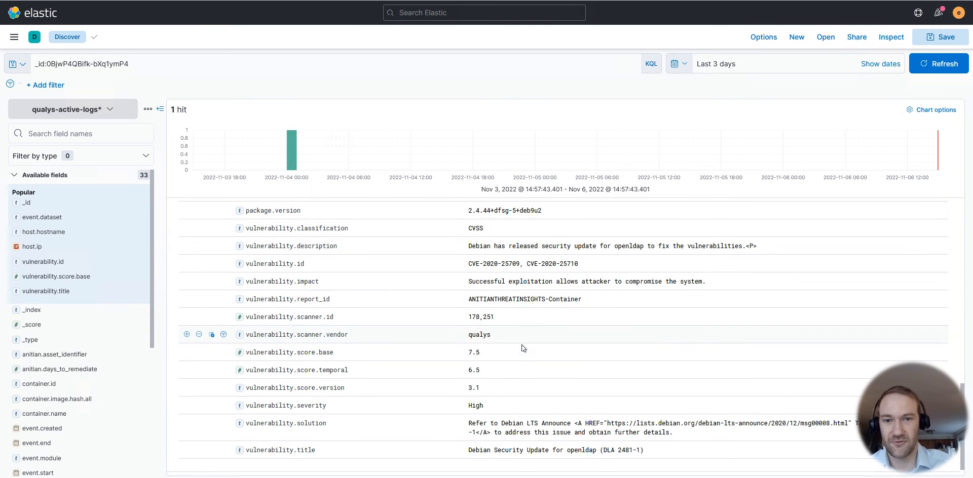
mouse_move(490, 280)
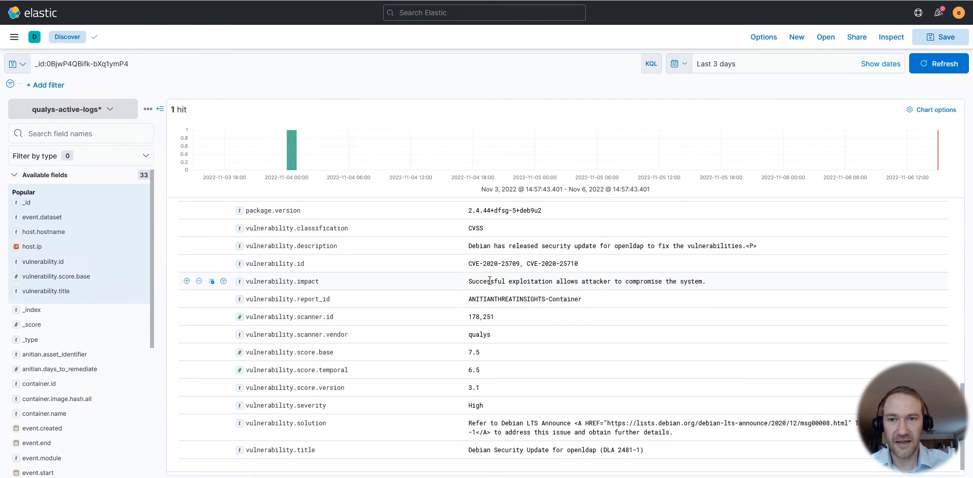
mouse_move(525, 352)
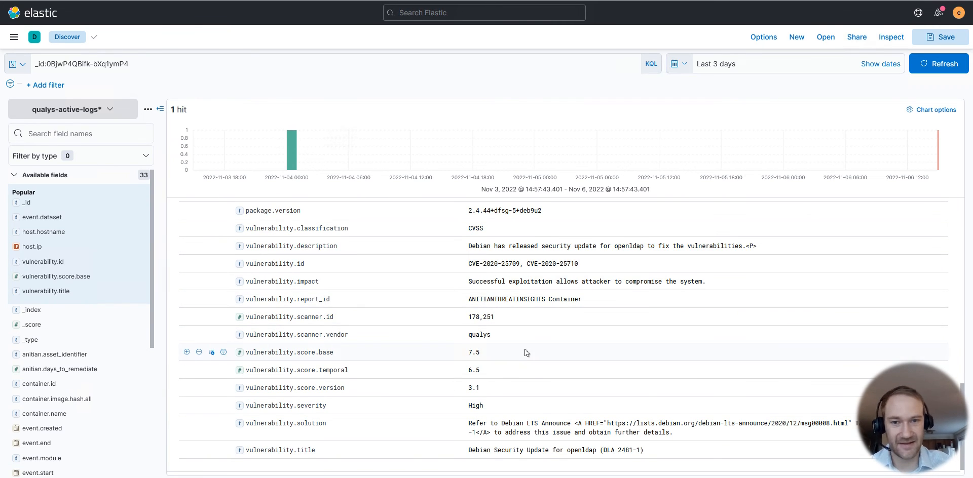
scroll(down, 3)
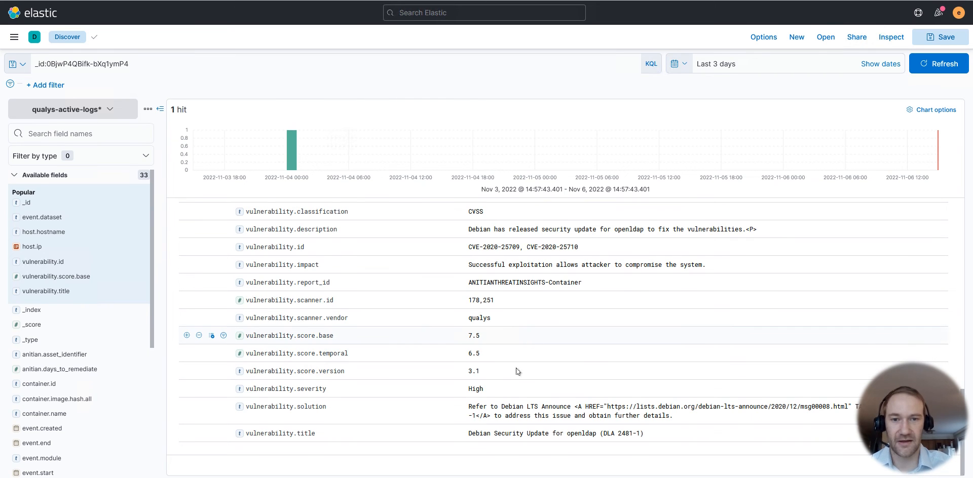
mouse_move(506, 340)
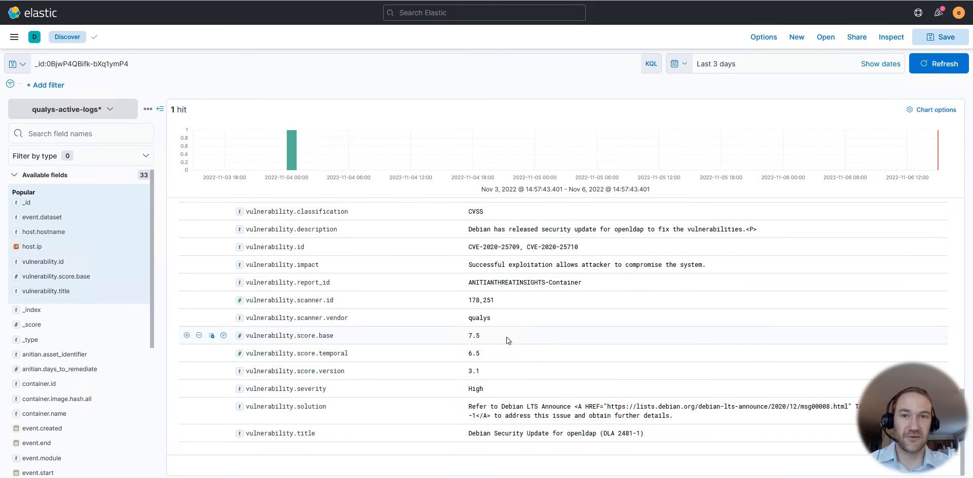
mouse_move(512, 95)
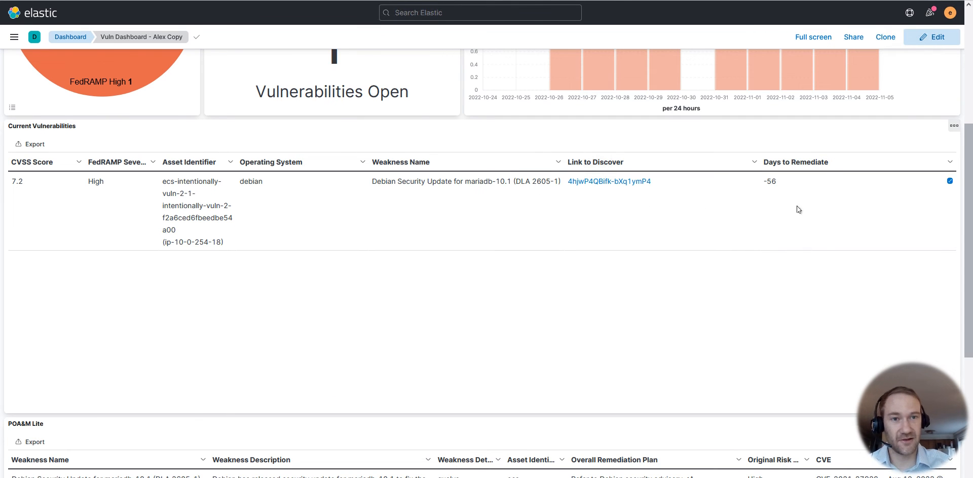
mouse_move(761, 181)
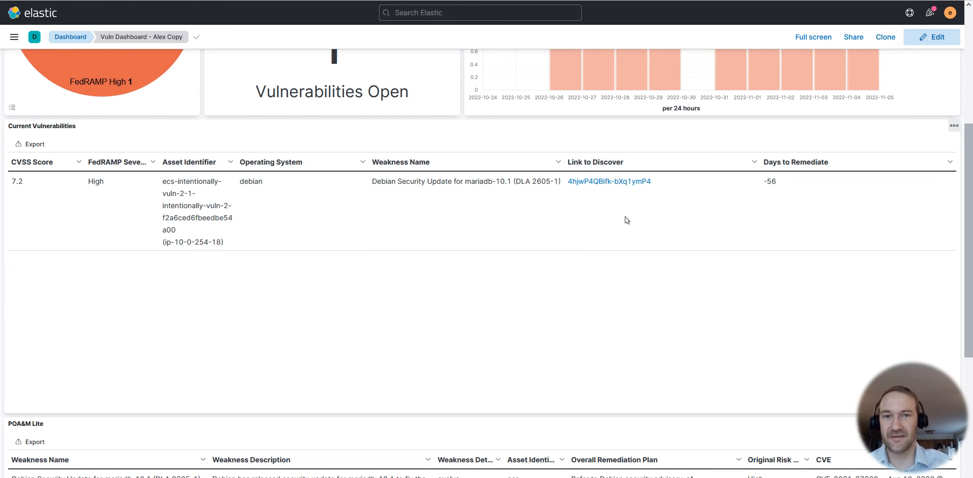
Scroll up to the top of the filtered Vuln Dashboard - Alex Copy.
scroll(up, 3)
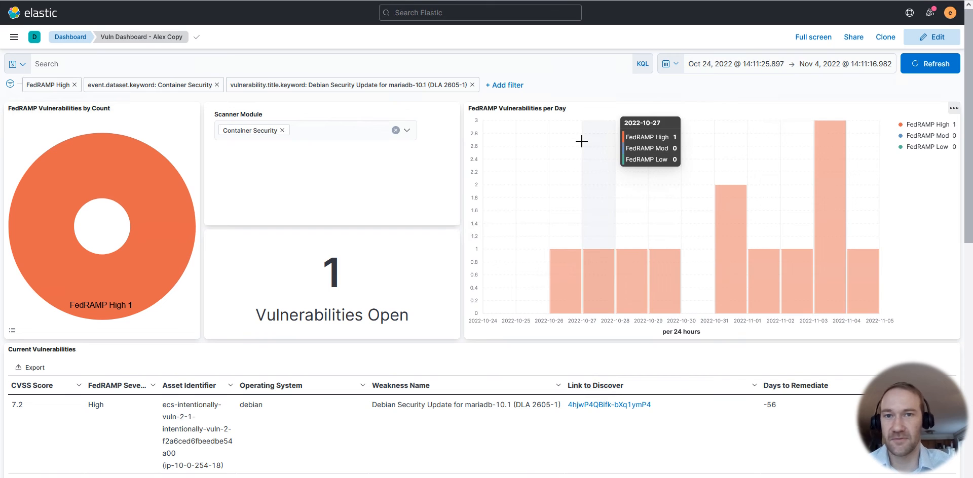
mouse_move(78, 135)
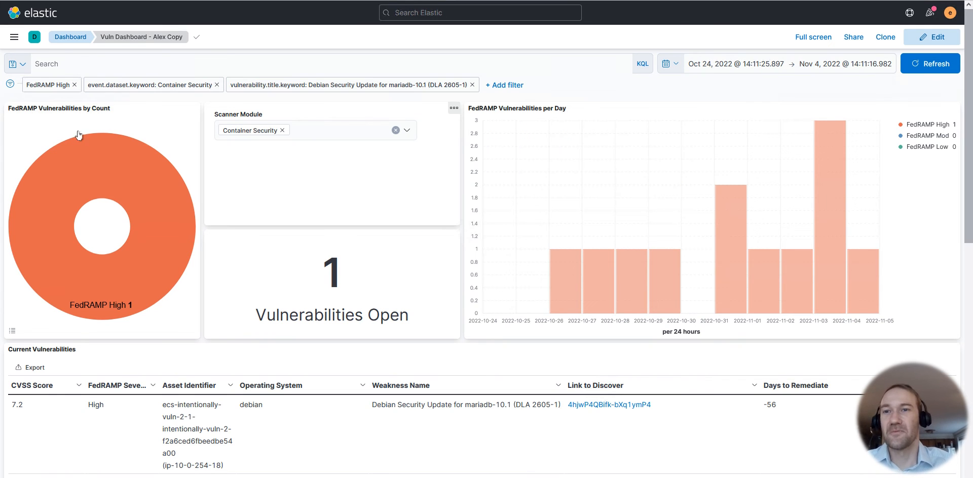
Remove the FedRAMP High, Container Security dataset and mariadb vulnerability title filters.
click(73, 85)
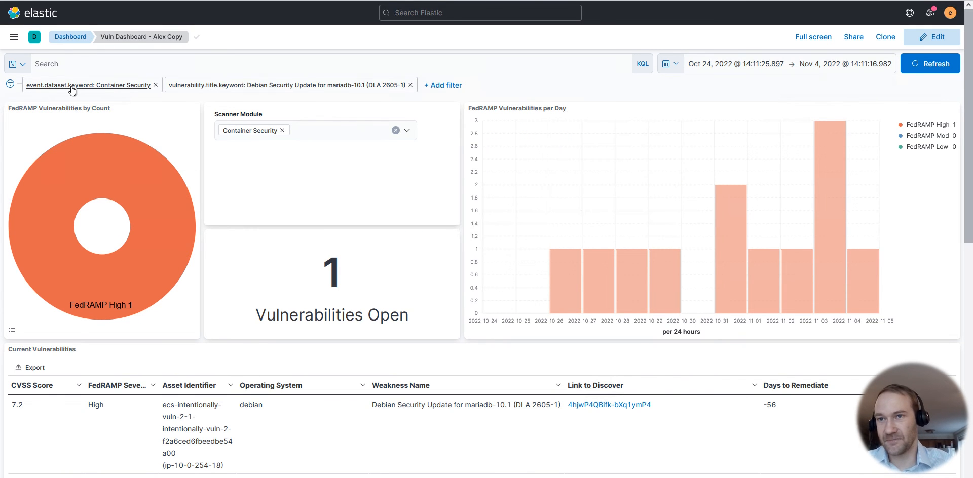
click(155, 86)
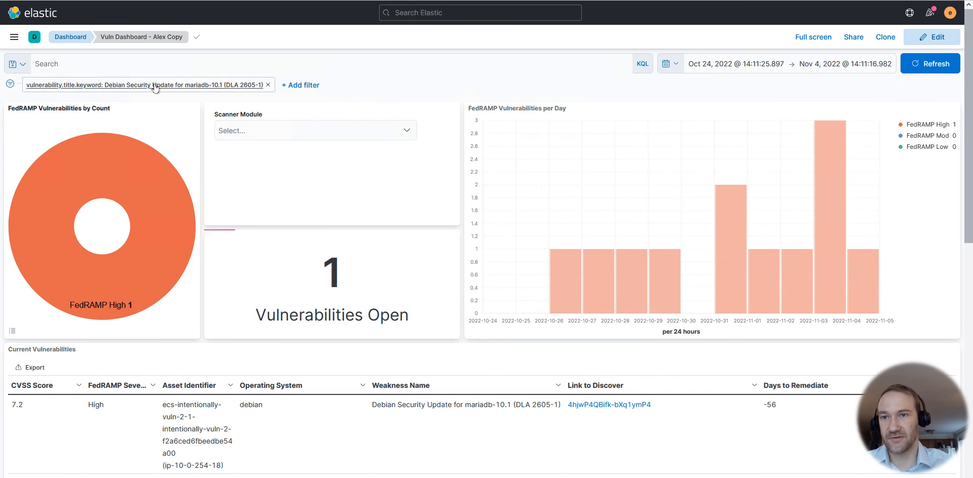
click(268, 85)
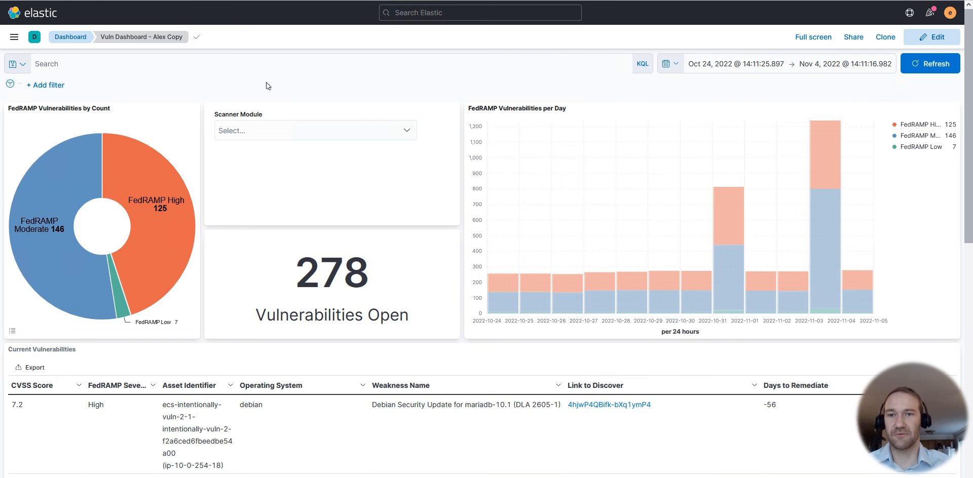
scroll(down, 3)
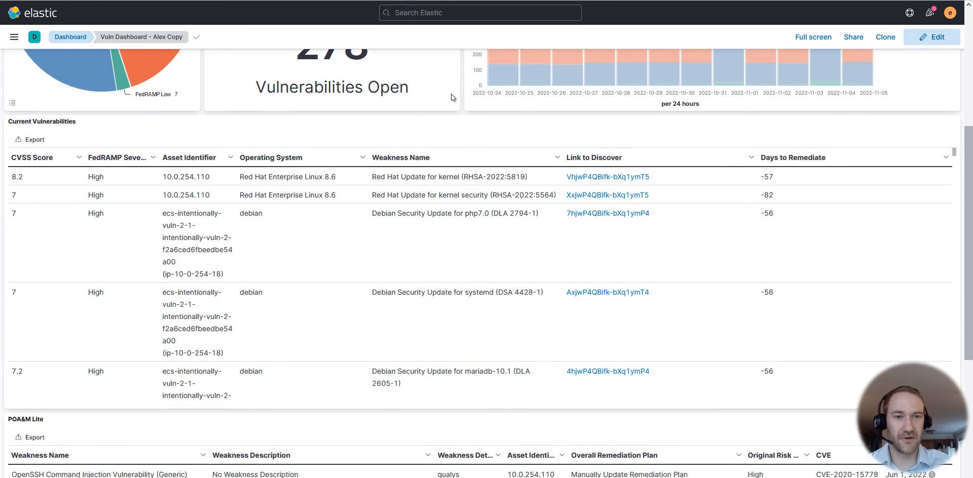
scroll(down, 3)
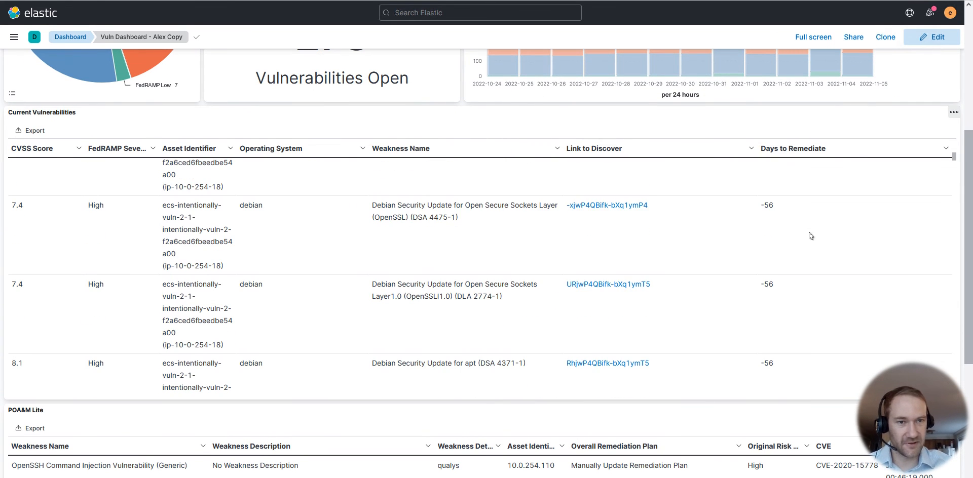
scroll(down, 3)
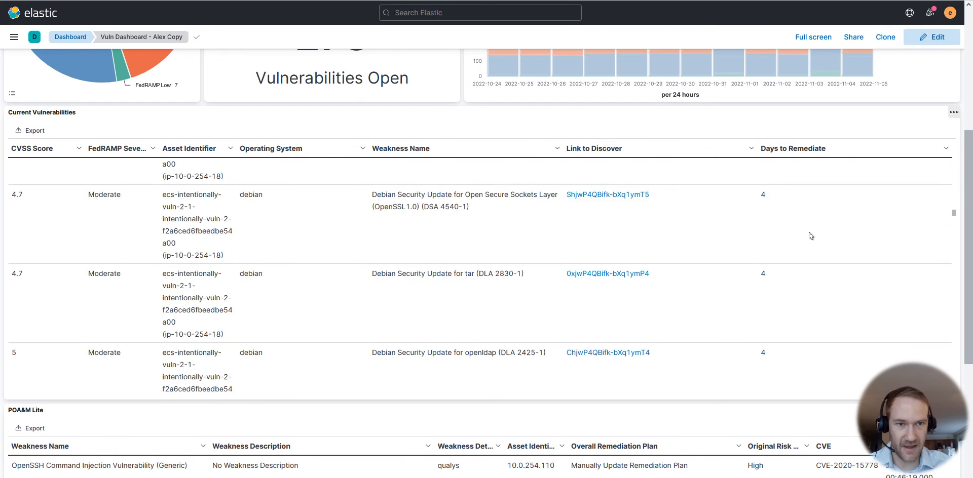
scroll(down, 3)
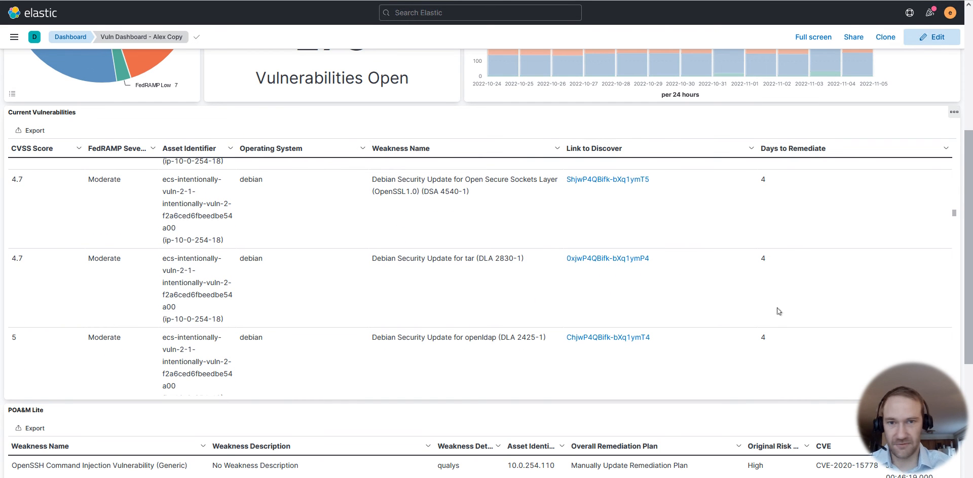
mouse_move(348, 321)
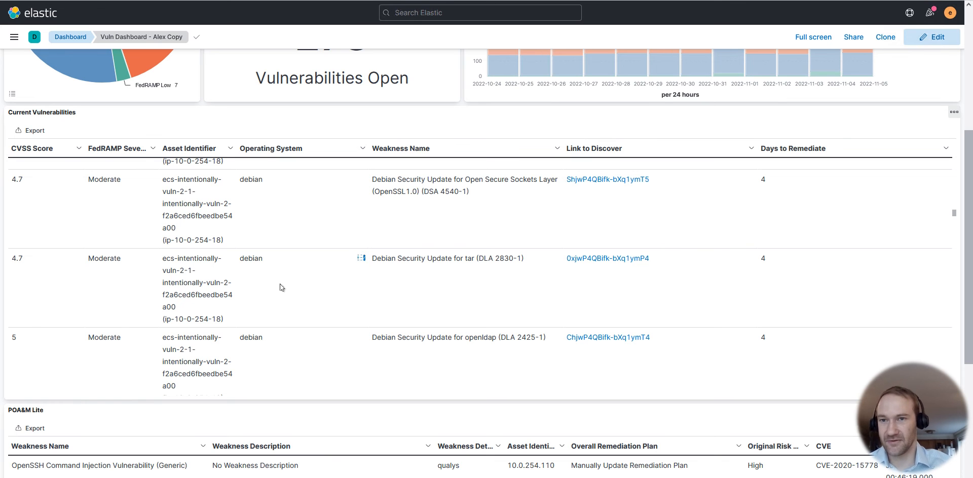
scroll(down, 3)
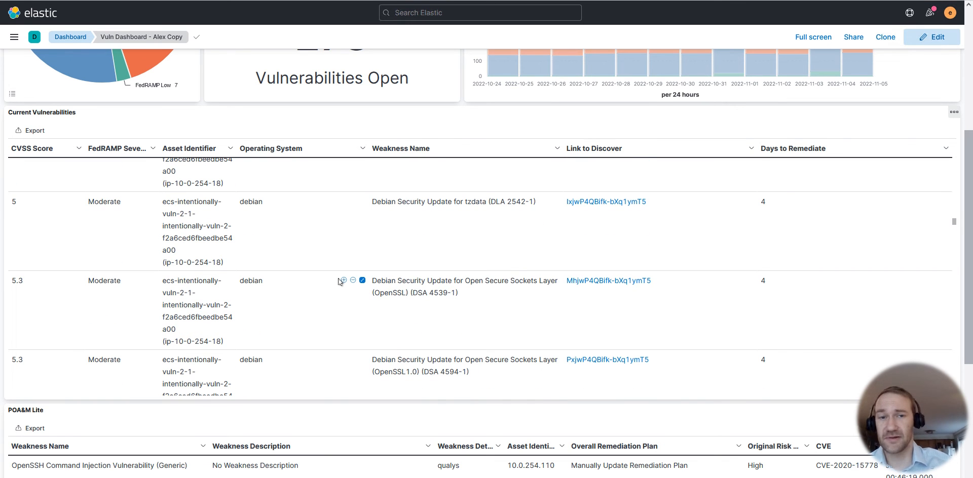
mouse_move(67, 139)
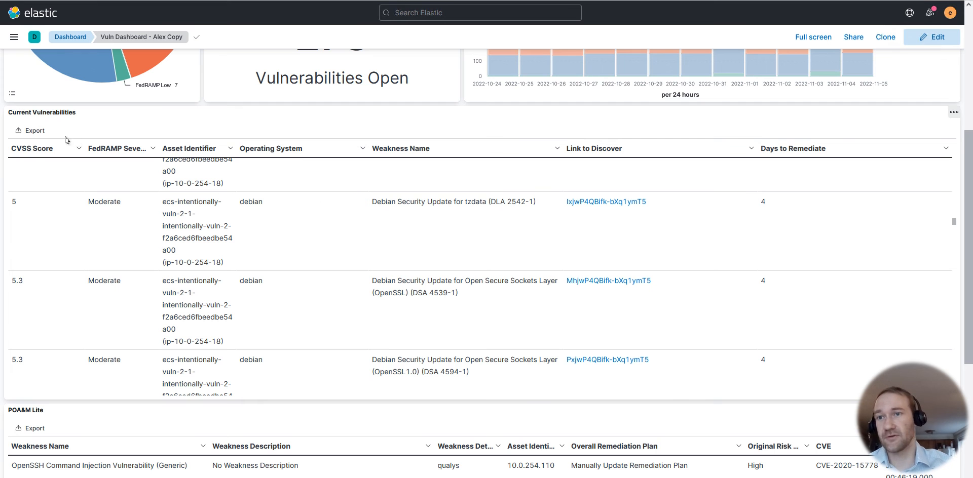
scroll(down, 3)
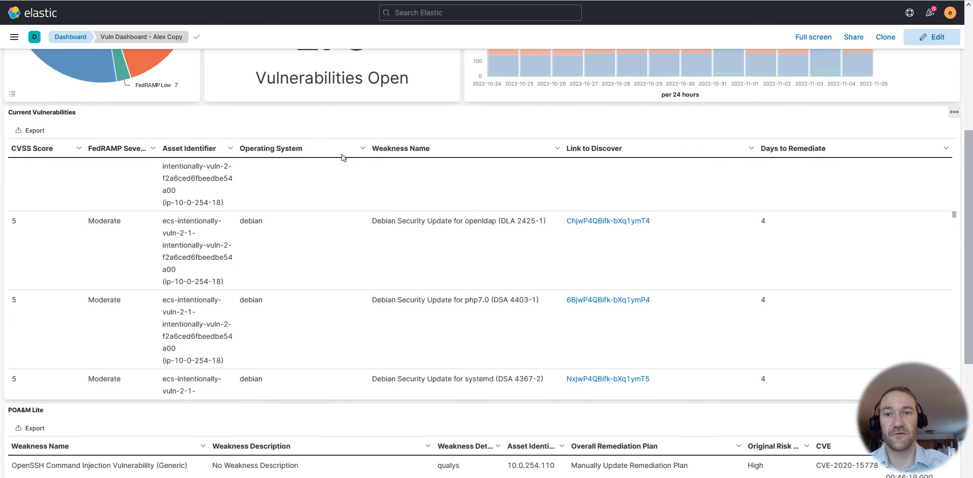
scroll(up, 3)
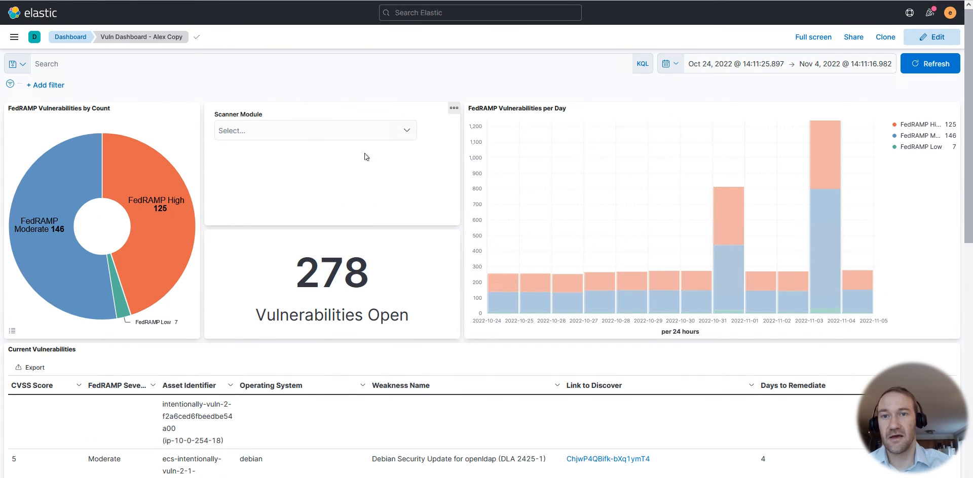
mouse_move(400, 151)
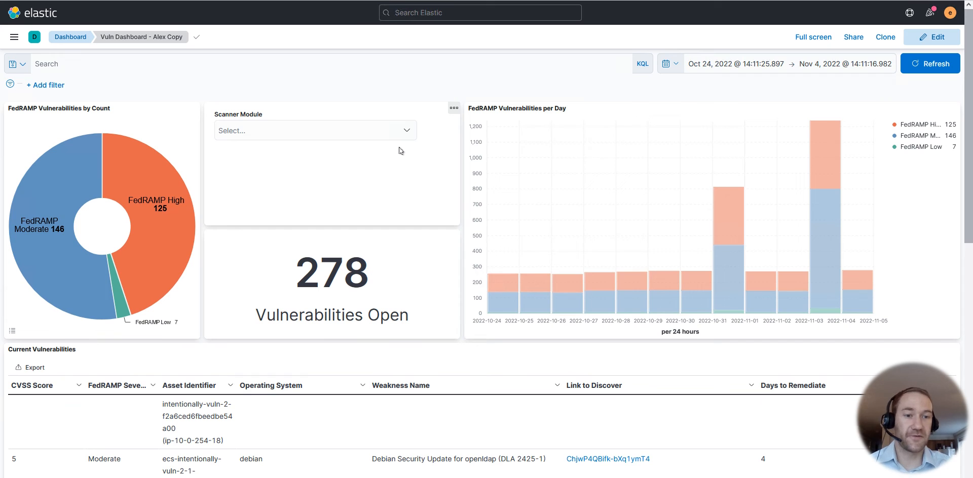